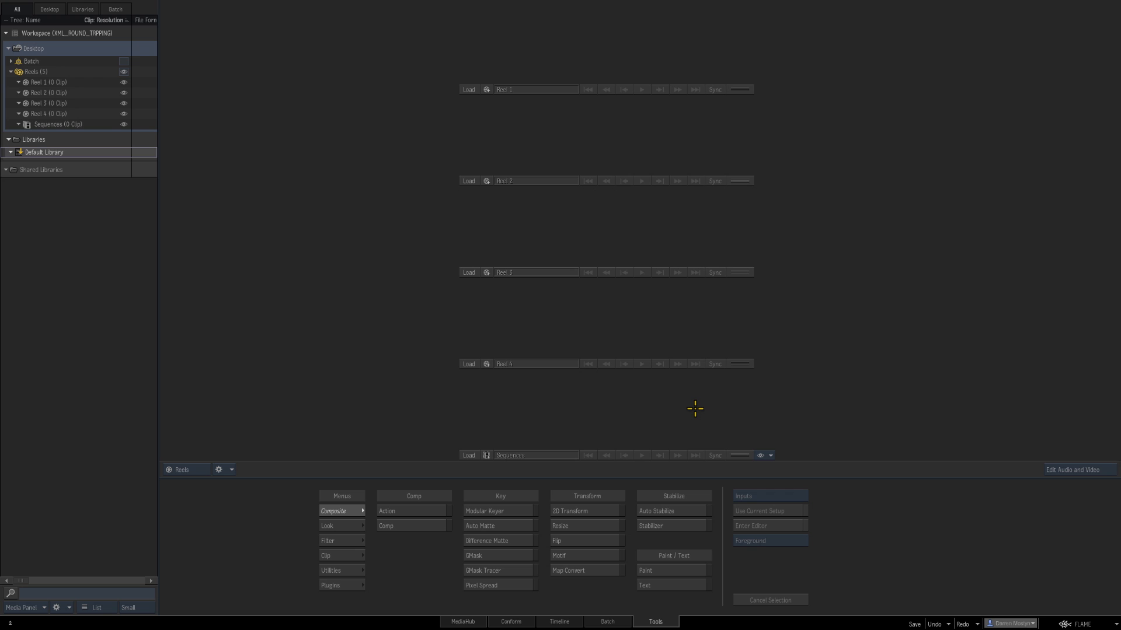
{"action": "mouse_move", "coordinate": [694, 407]}
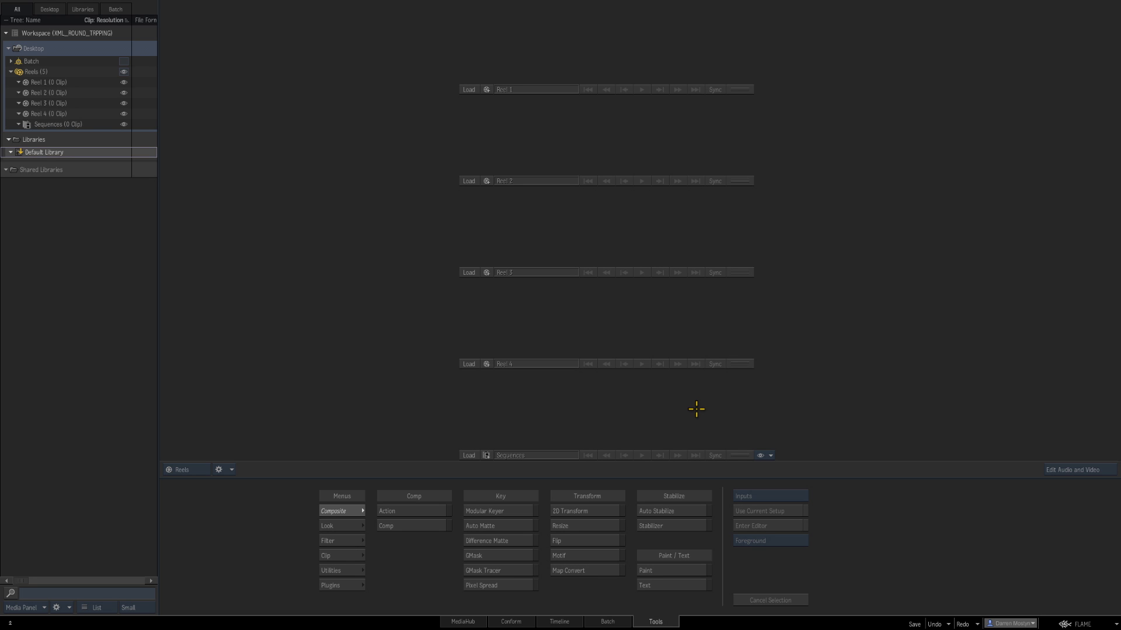
{"action": "mouse_move", "coordinate": [791, 404]}
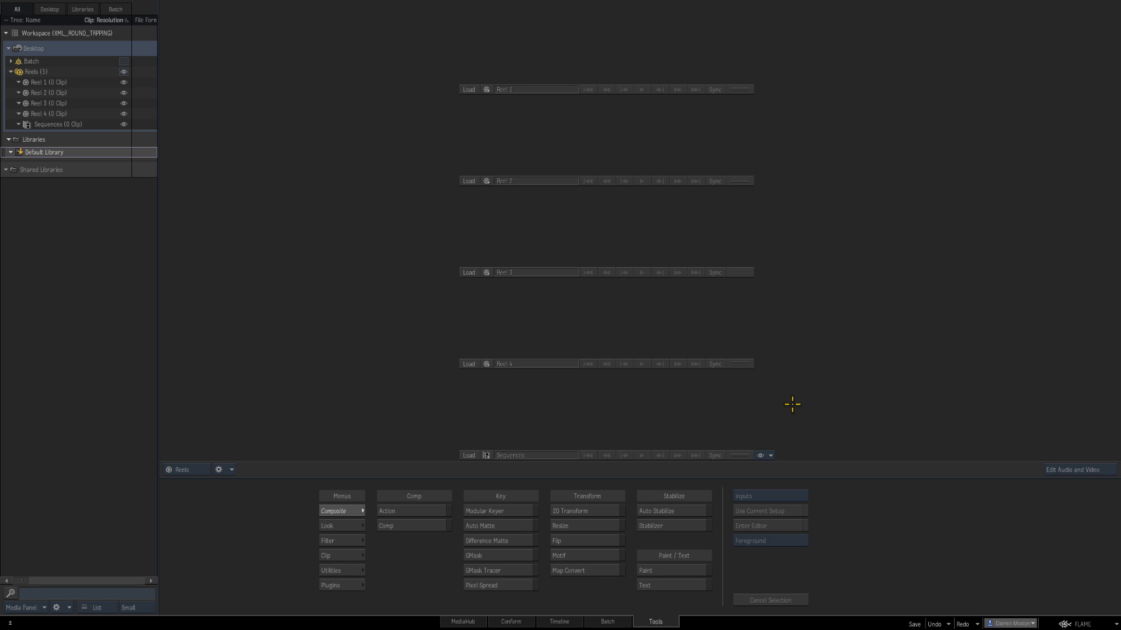
{"action": "mouse_move", "coordinate": [787, 405]}
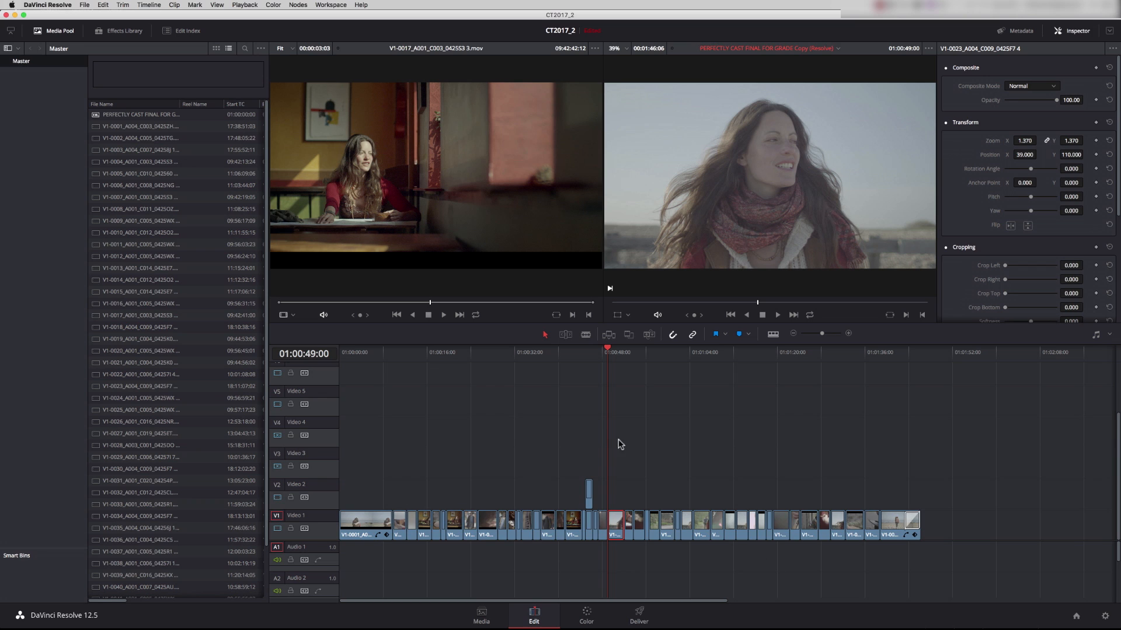
{"action": "mouse_move", "coordinate": [767, 497]}
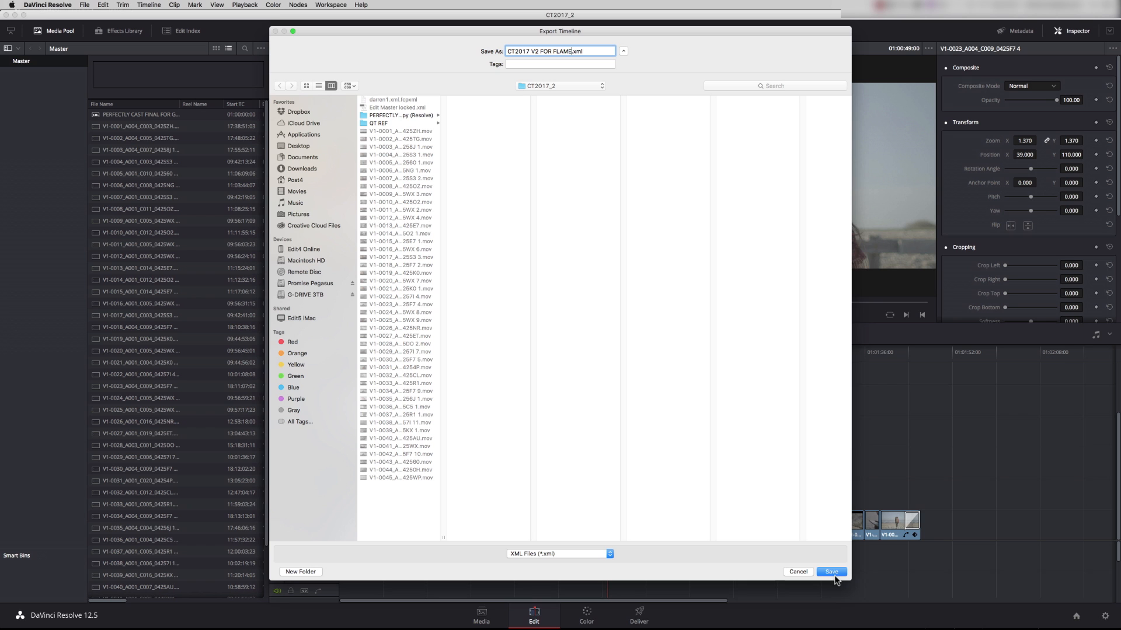
- Save the Resolve timeline as 'CT2017 V2 FOR FLAME.xml' in CT2017_2
{"action": "left_click", "coordinate": [830, 571]}
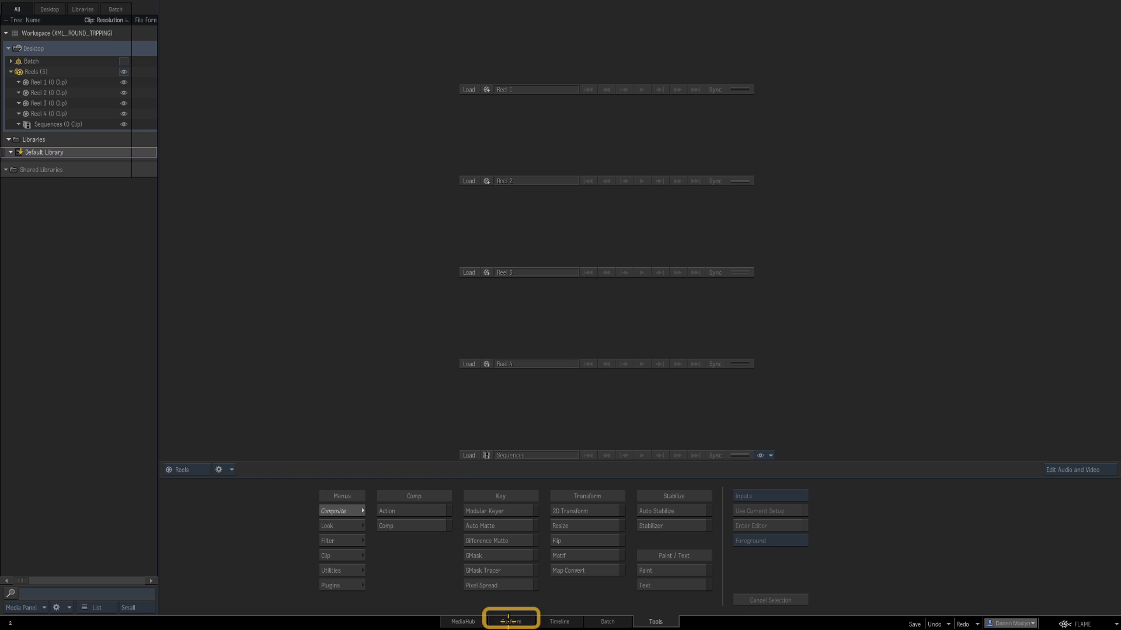
- Open the Conform tab and bring up the empty conform list's load menu
{"action": "left_click", "coordinate": [510, 621]}
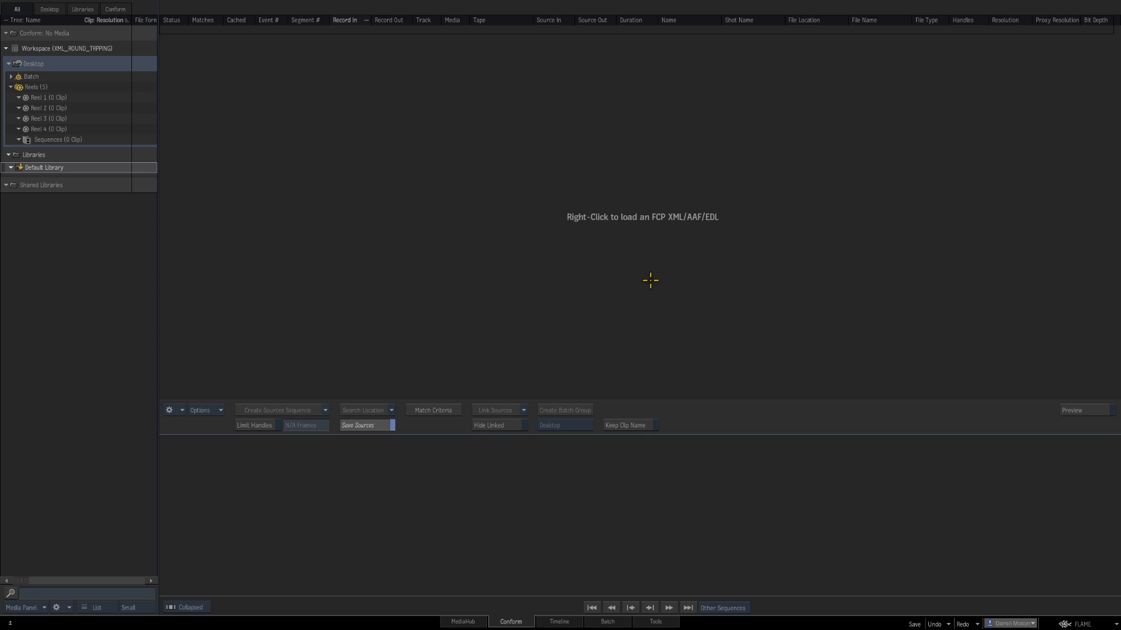
{"action": "mouse_move", "coordinate": [713, 232]}
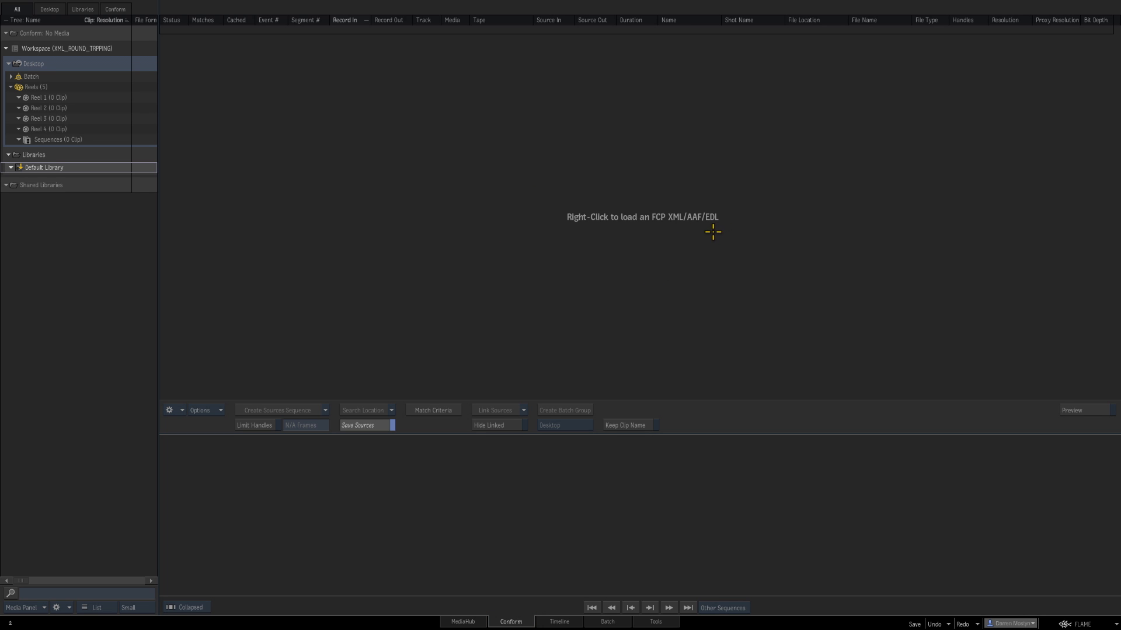
{"action": "mouse_move", "coordinate": [636, 260]}
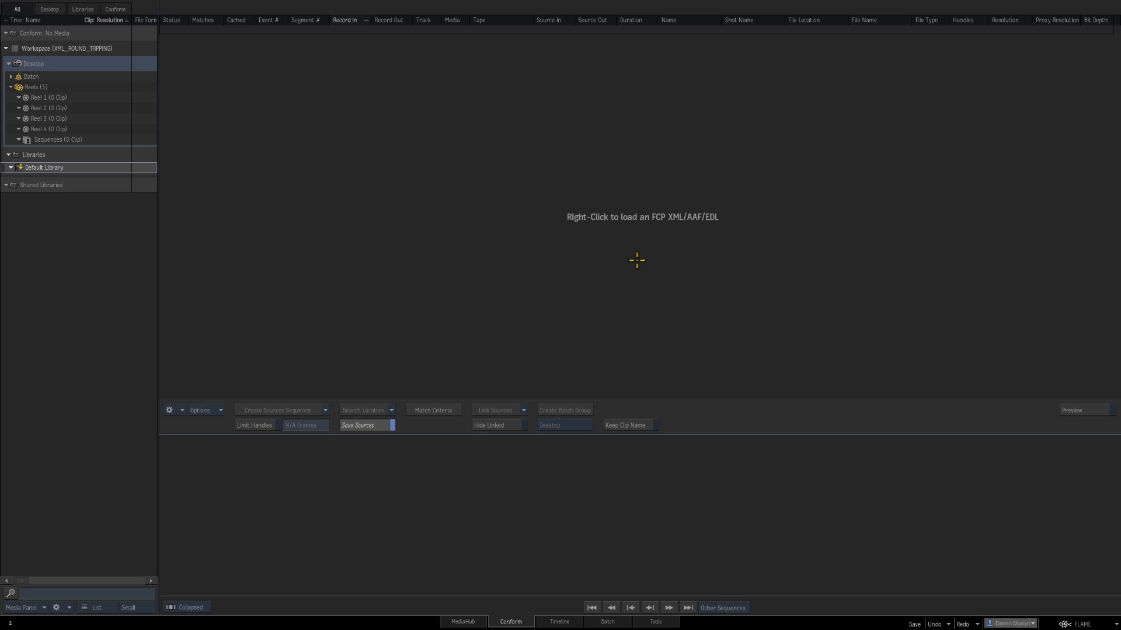
{"action": "mouse_move", "coordinate": [619, 269]}
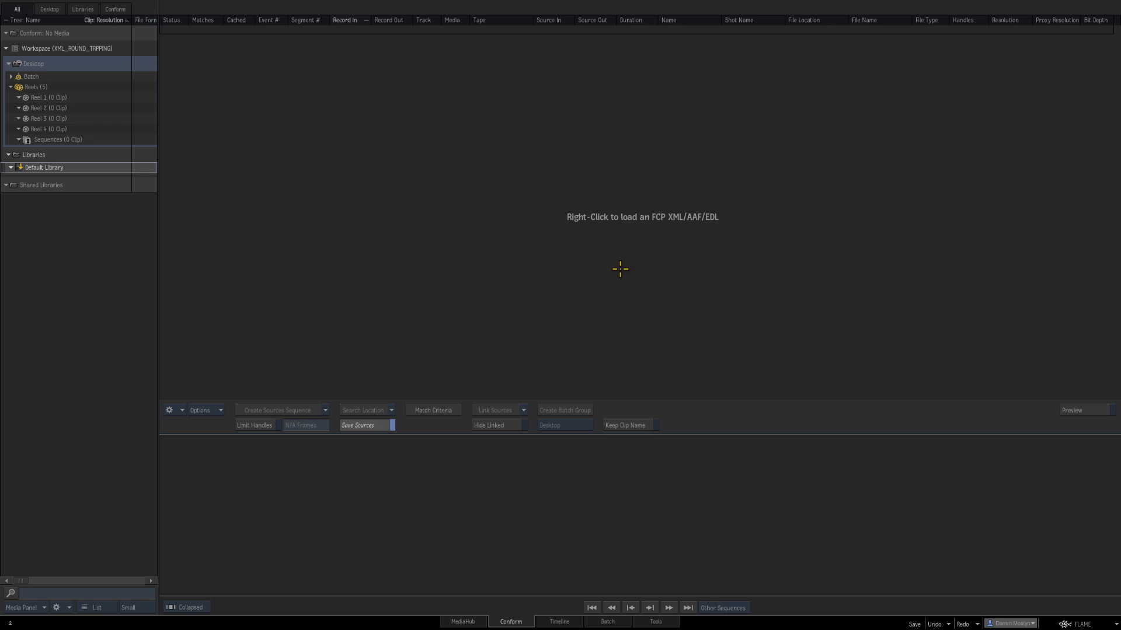
{"action": "right_click", "coordinate": [631, 279]}
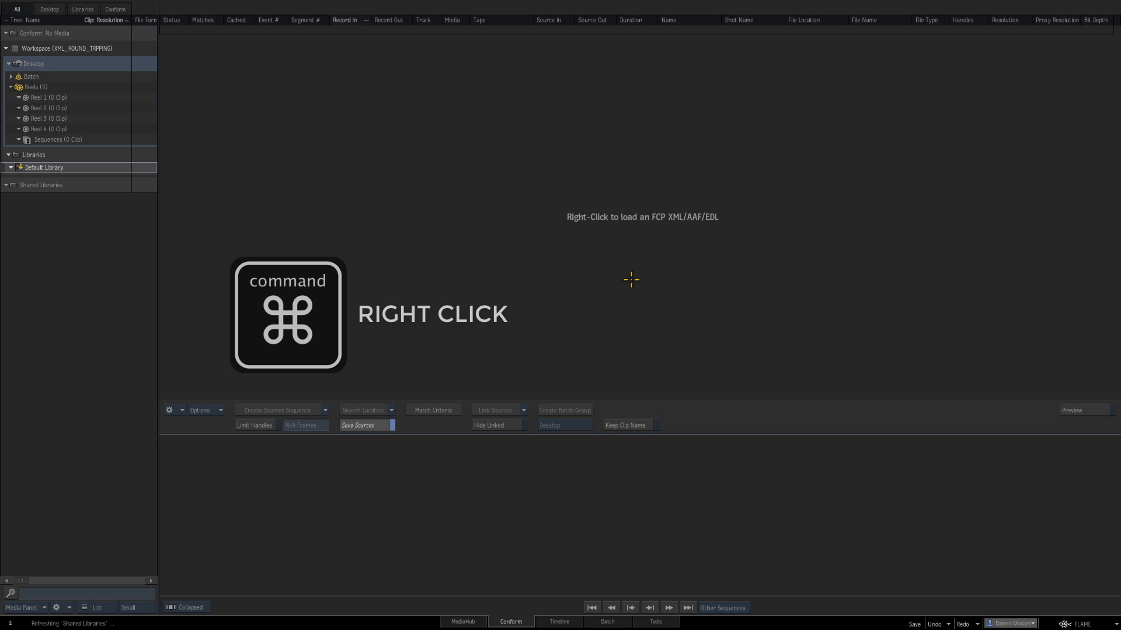
{"action": "right_click", "coordinate": [642, 218]}
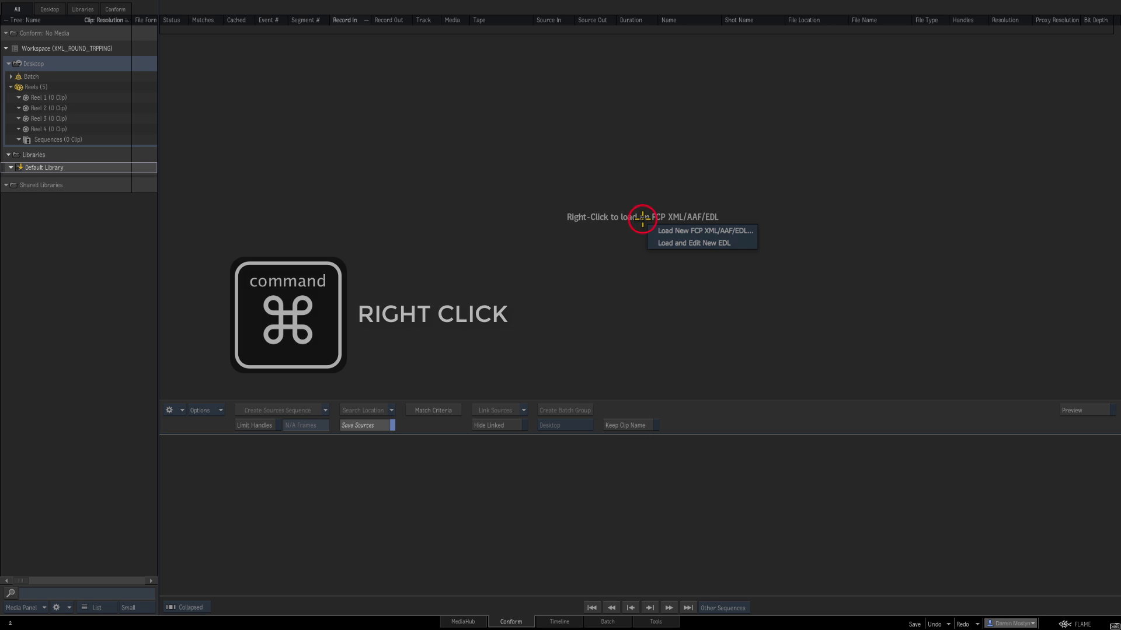
- Import CT2017 V2 FOR FLAME.xml from G-DRIVE 3TB > CT2017_2 into Conform
{"action": "left_click", "coordinate": [704, 230]}
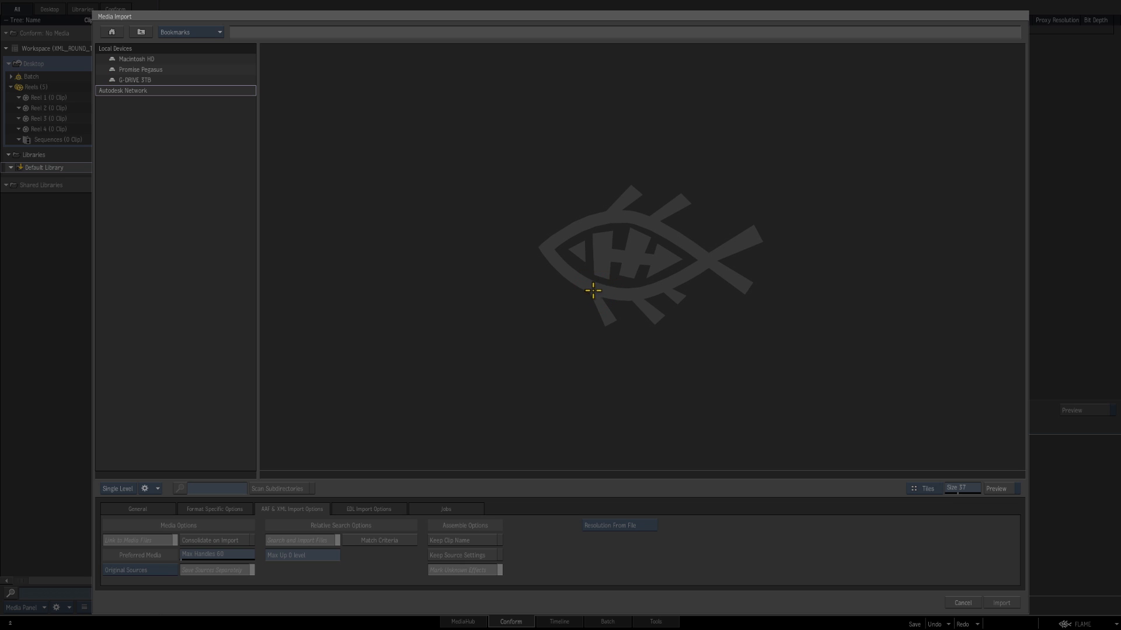
{"action": "double_click", "coordinate": [136, 58]}
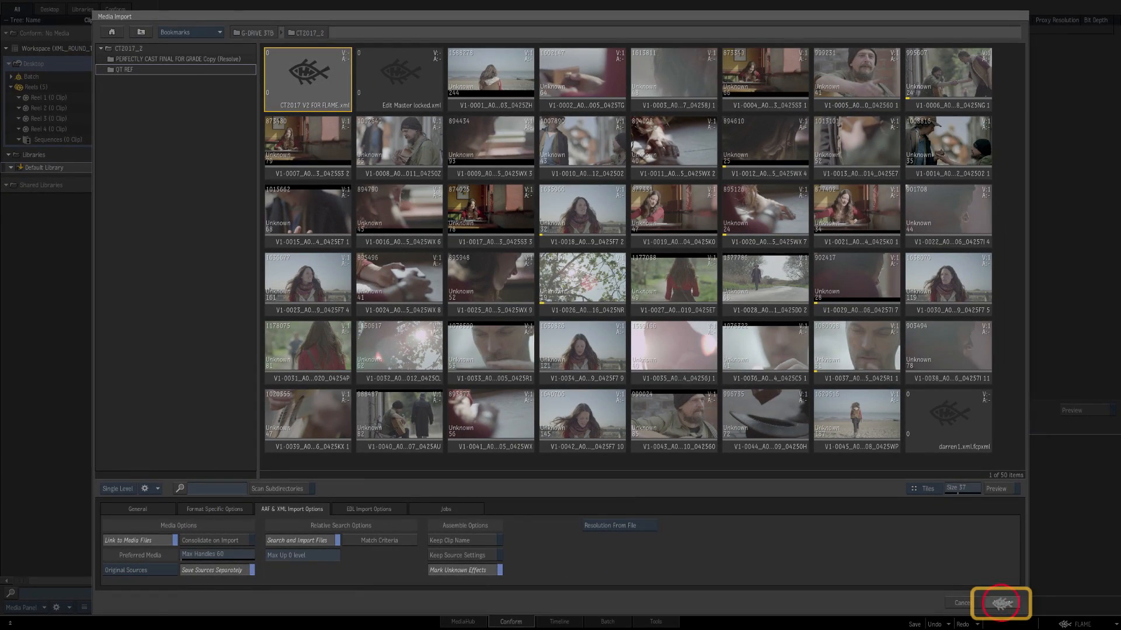
{"action": "left_click", "coordinate": [1000, 603]}
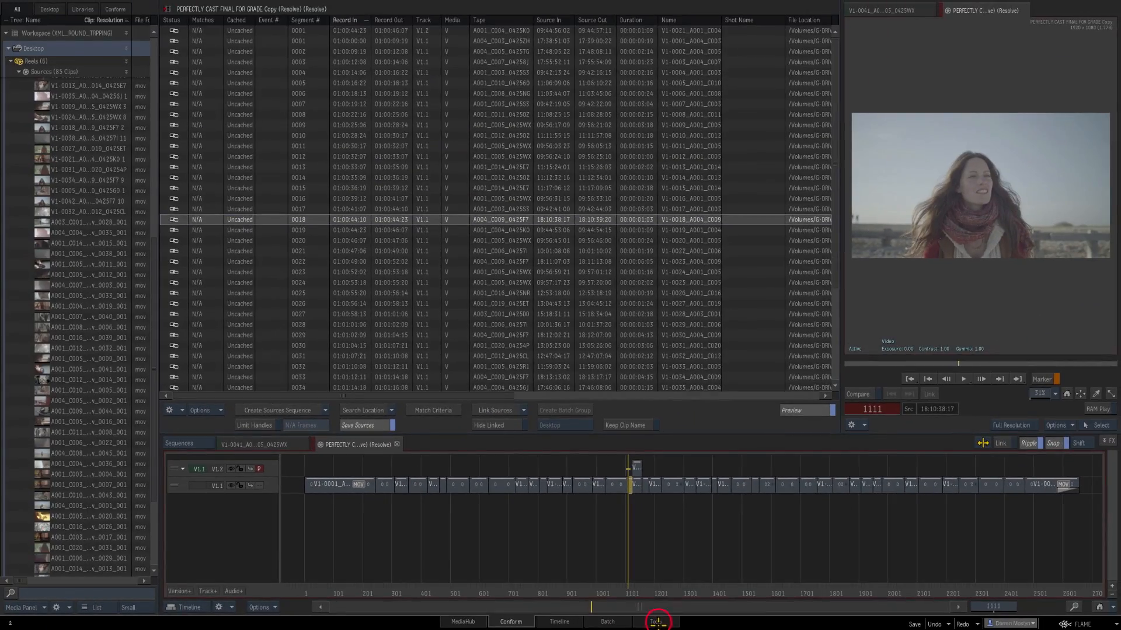
- Return to the Tools reels desktop after reviewing the 85-clip conformed sequence
{"action": "left_click", "coordinate": [654, 621]}
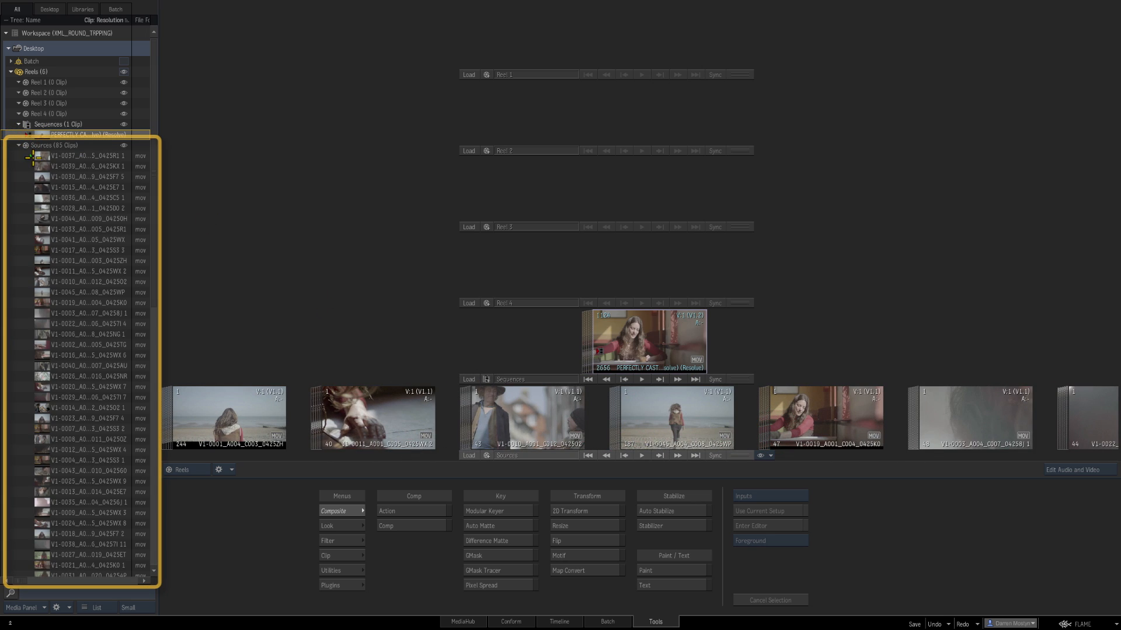
- Load the conformed sequence from the Sequences reel onto the timeline, then go to MediaHub
{"action": "left_click", "coordinate": [560, 621]}
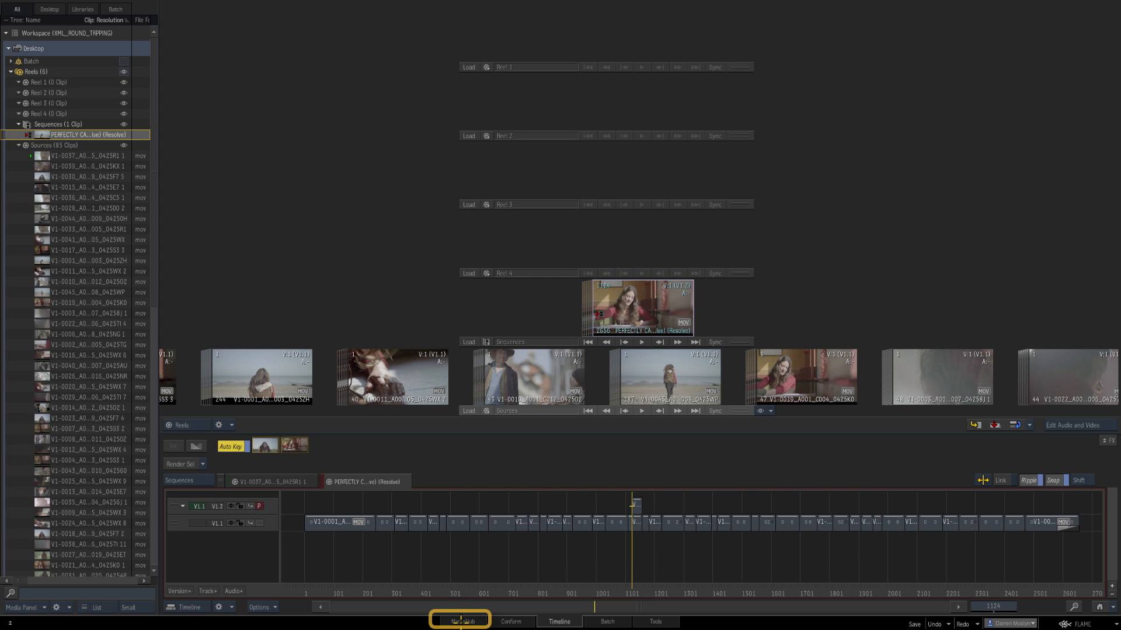
{"action": "left_click", "coordinate": [459, 621]}
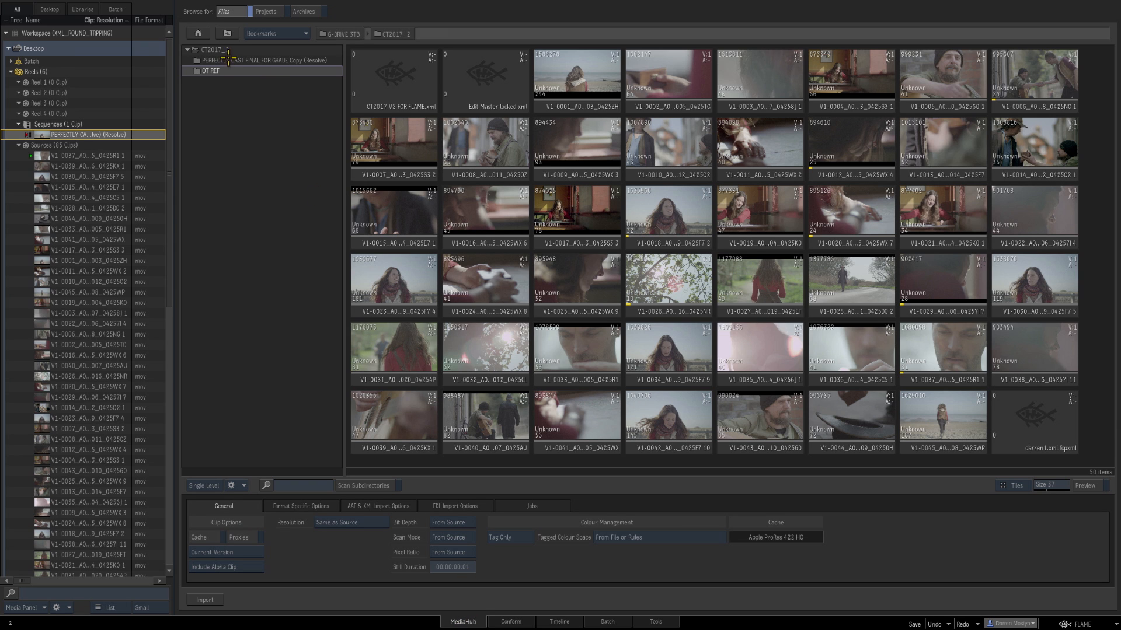
- Browse into QT REF, select QT ref CT2017, and import it to Reel 1
{"action": "double_click", "coordinate": [213, 70]}
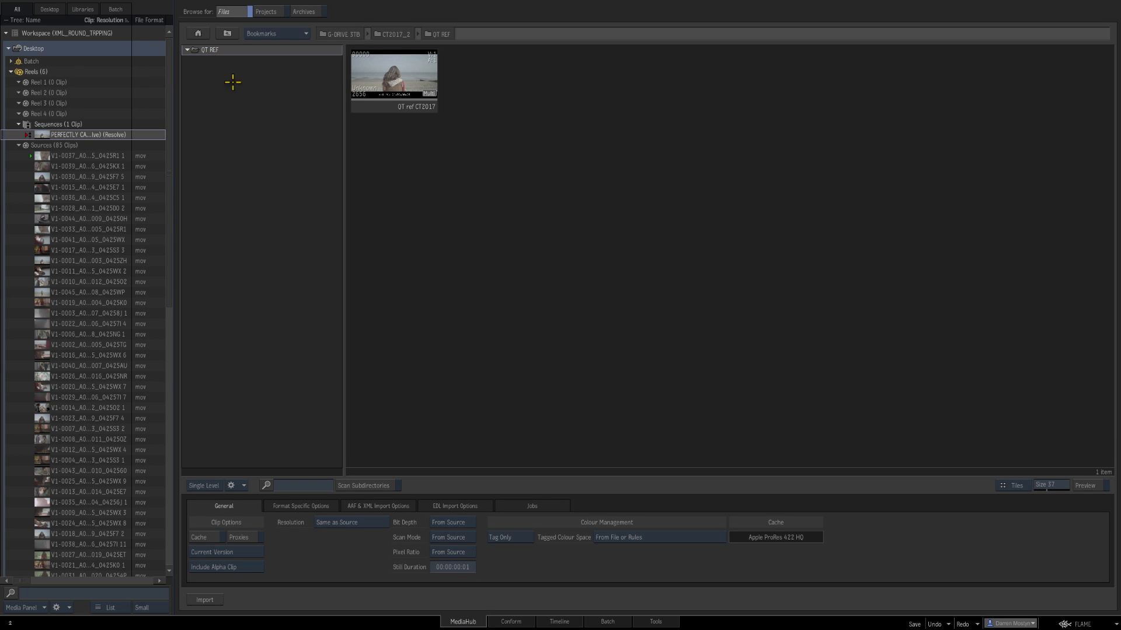
{"action": "left_click", "coordinate": [393, 75]}
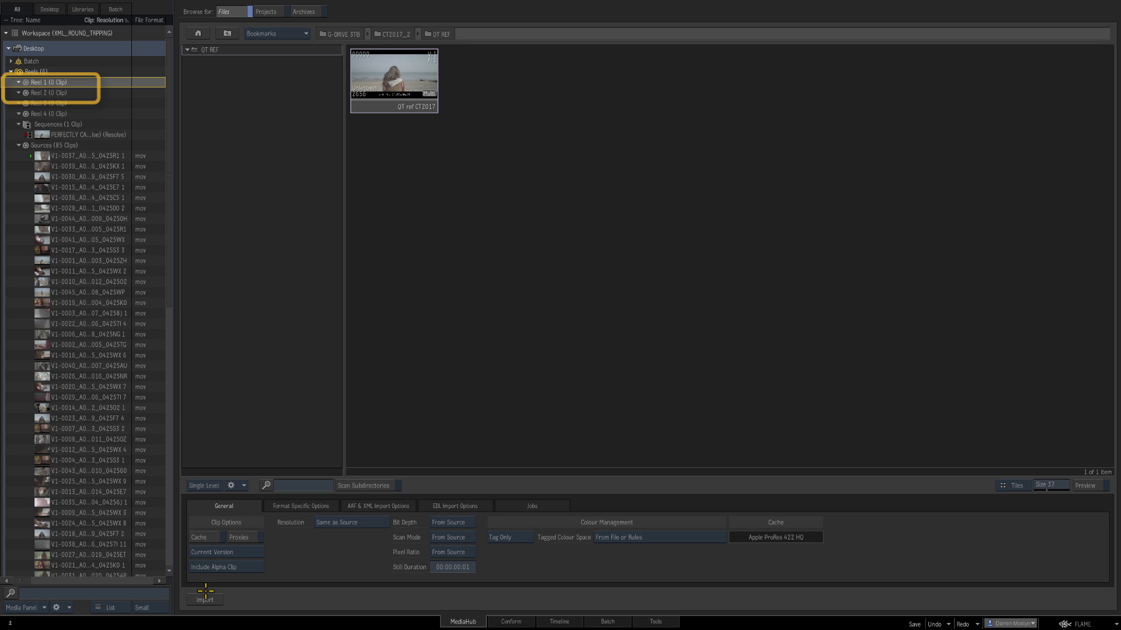
{"action": "left_click", "coordinate": [558, 621]}
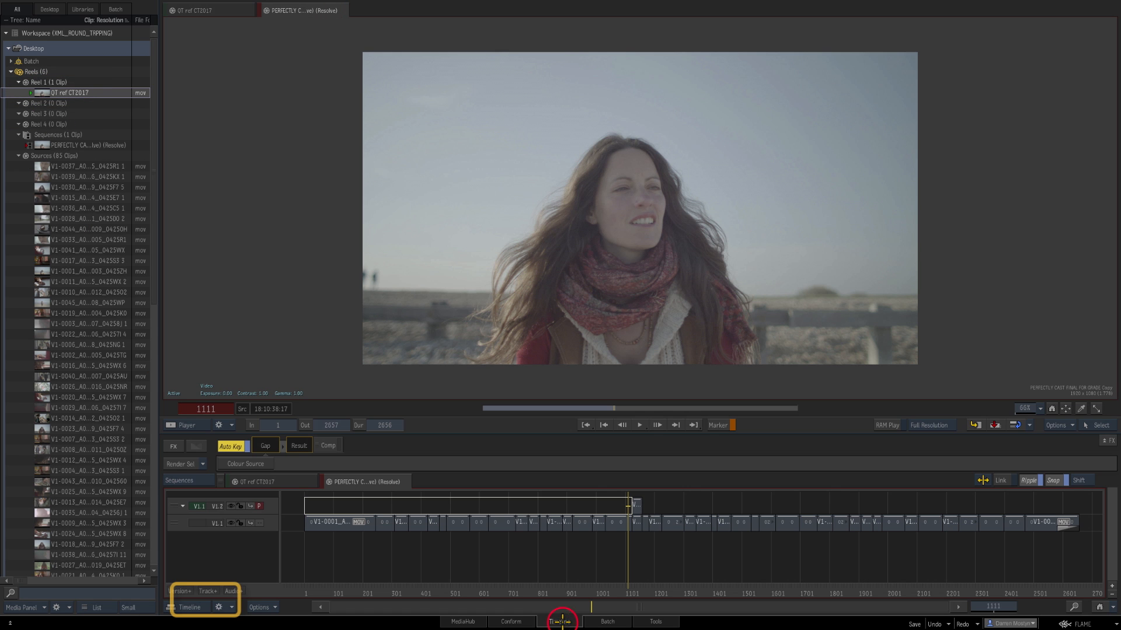
- Add track V1.3 and drag QT ref CT2017 from Reel 1 onto it
{"action": "left_click", "coordinate": [560, 621]}
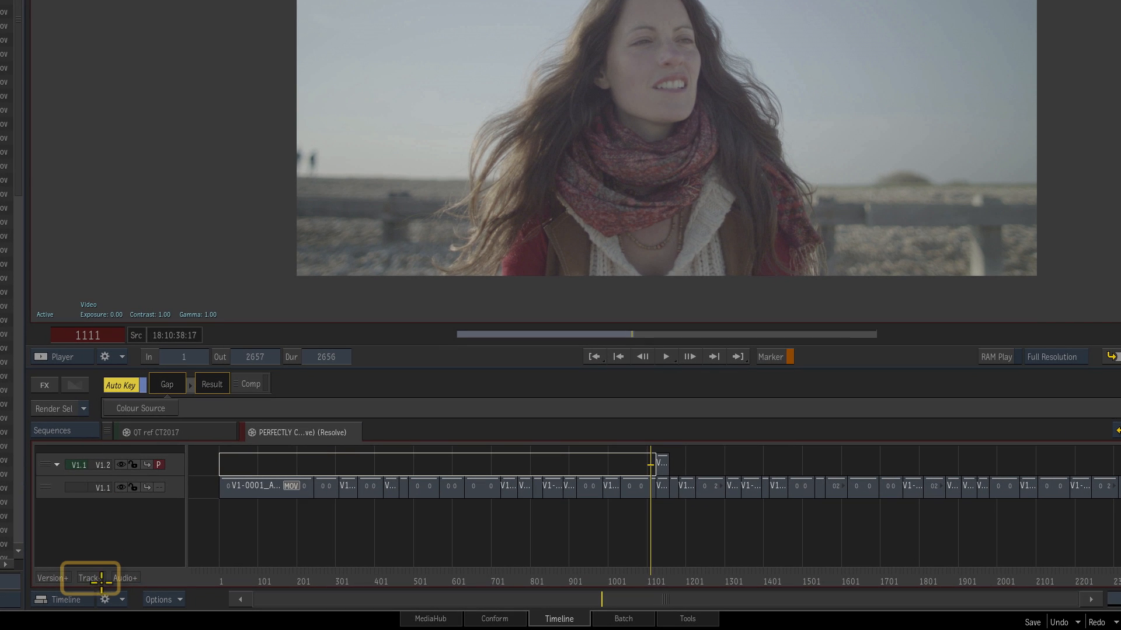
{"action": "left_click", "coordinate": [87, 578]}
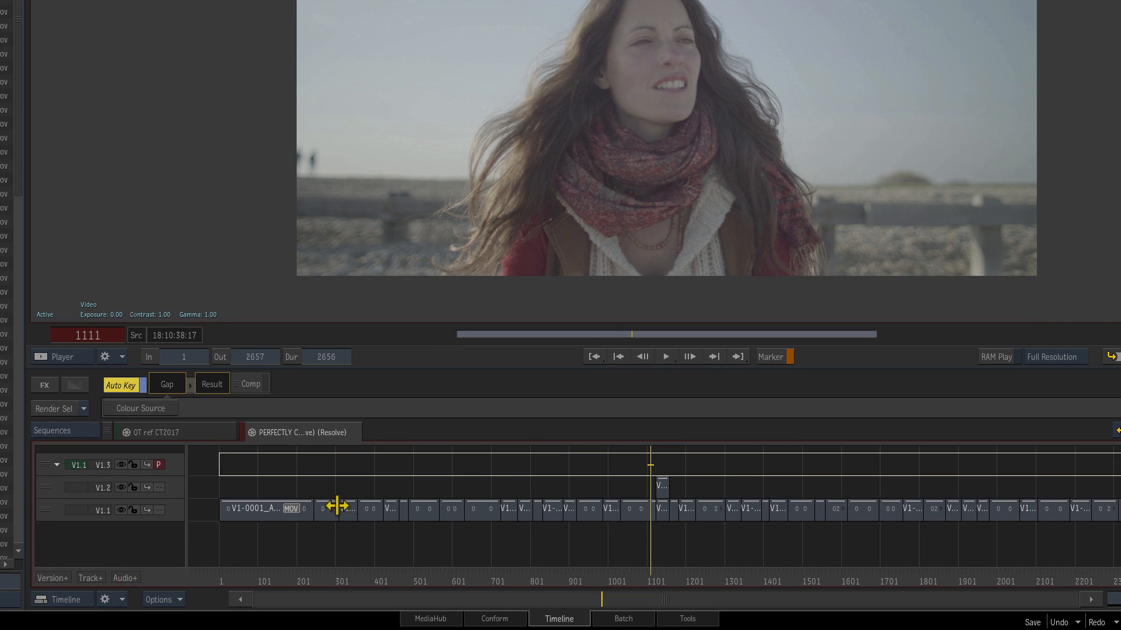
{"action": "mouse_move", "coordinate": [659, 490]}
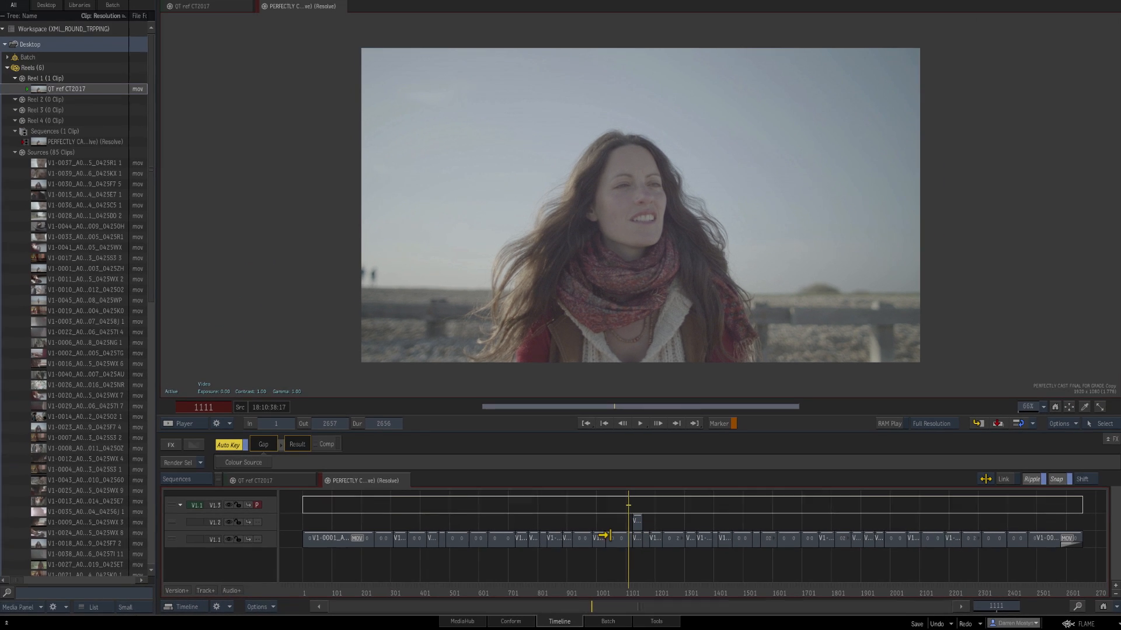
{"action": "left_click_drag", "start_coordinate": [64, 89], "coordinate": [315, 270]}
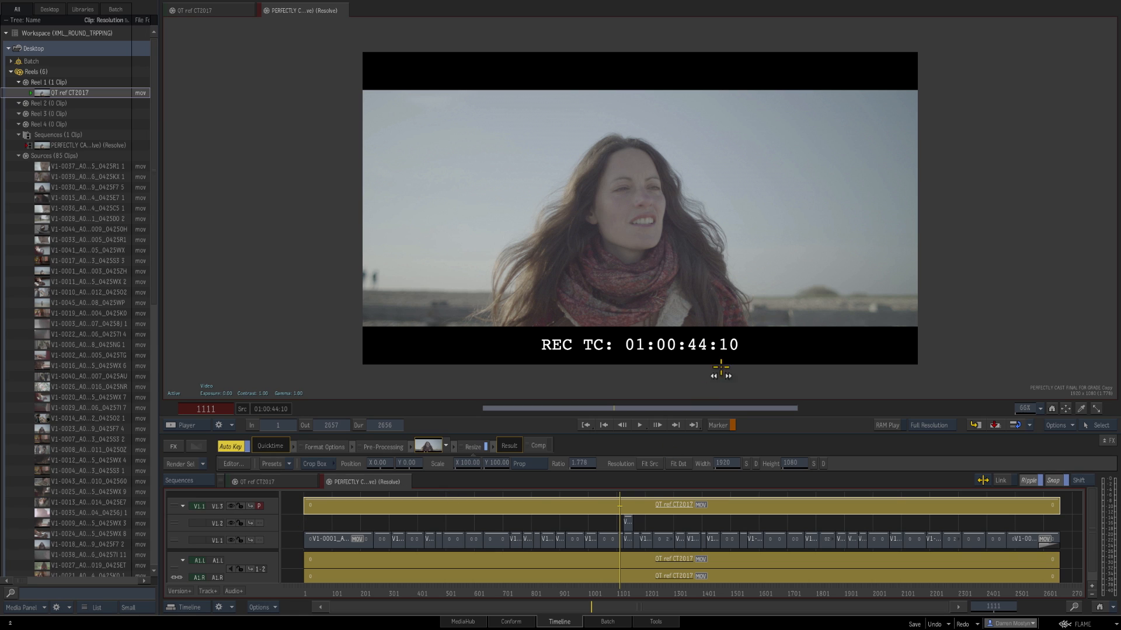
{"action": "mouse_move", "coordinate": [557, 332]}
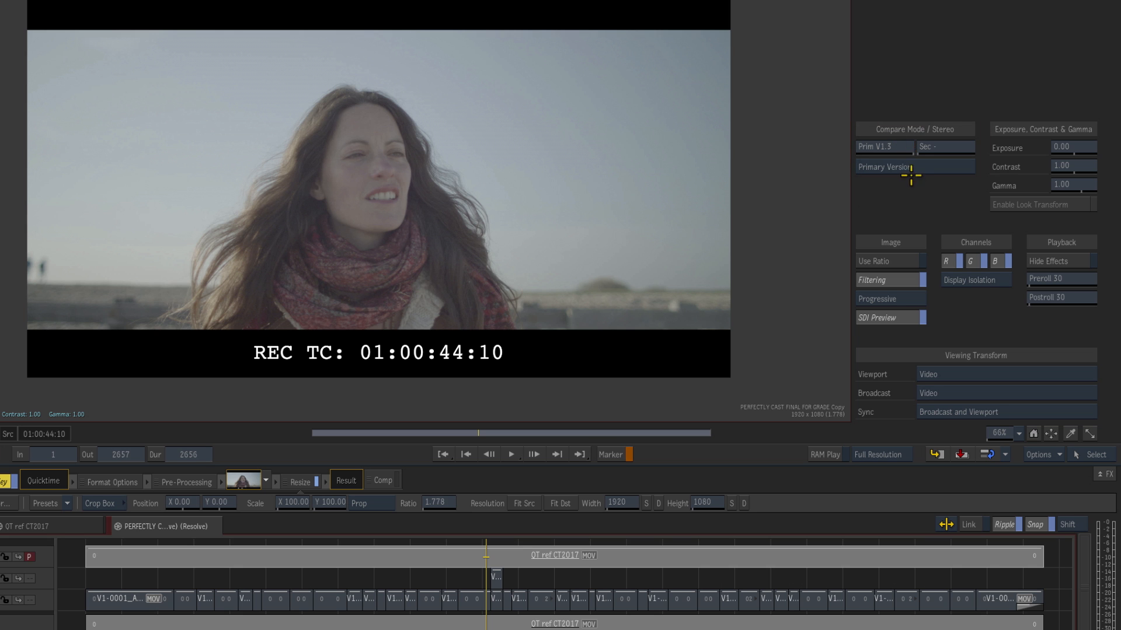
- Set the viewer to Side By Side compare, Prim V1.3 against Sec V1.2
{"action": "left_click", "coordinate": [914, 129]}
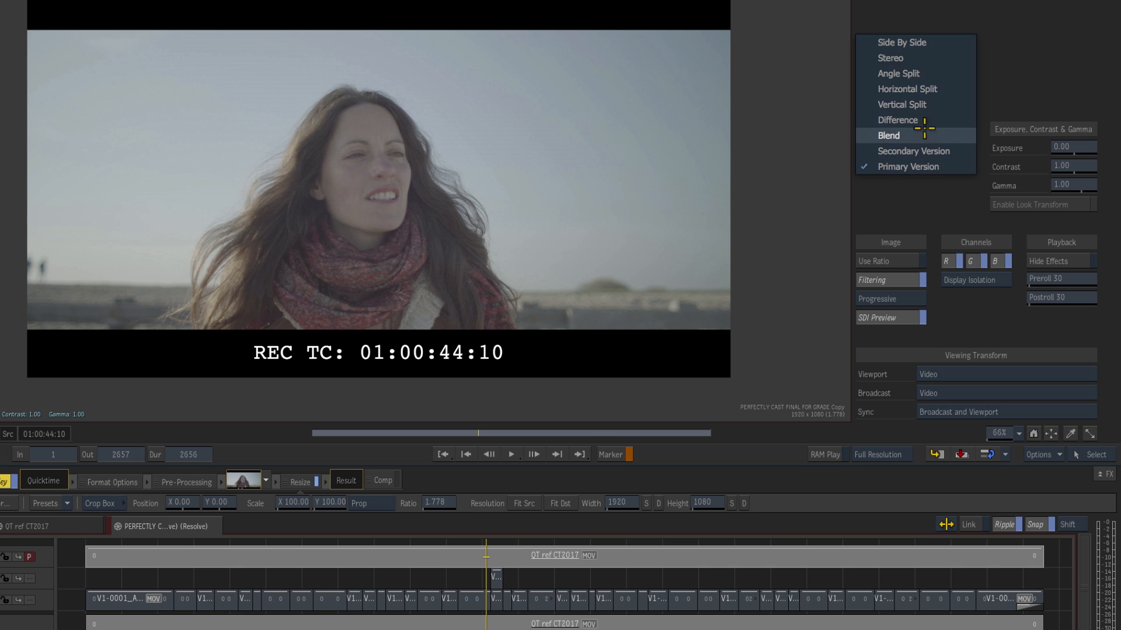
{"action": "left_click", "coordinate": [900, 42]}
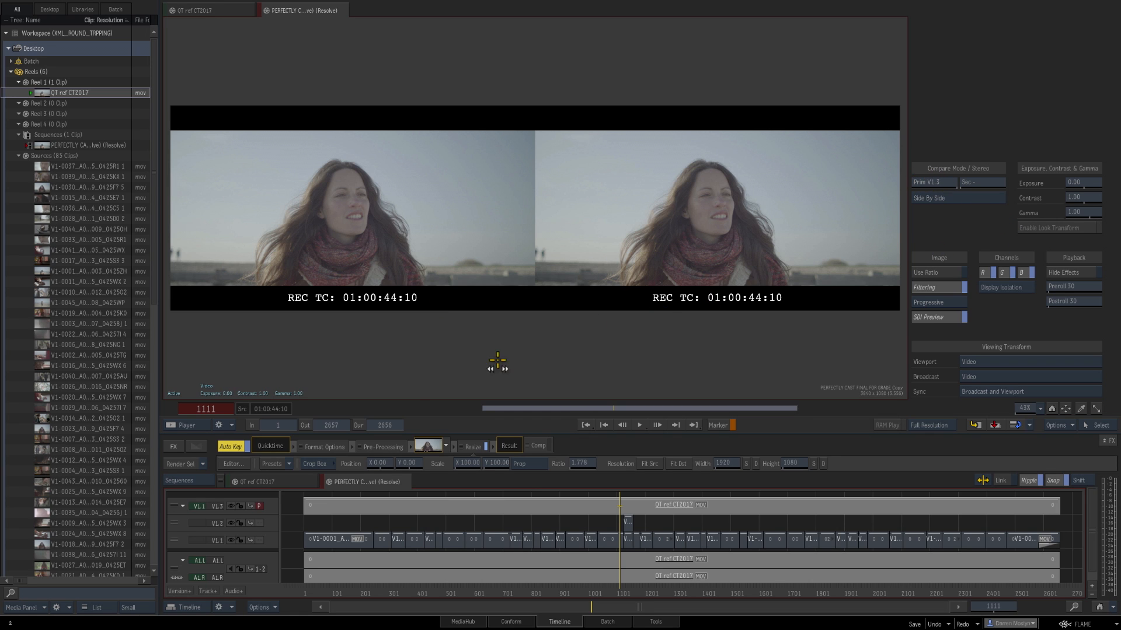
{"action": "mouse_move", "coordinate": [216, 511]}
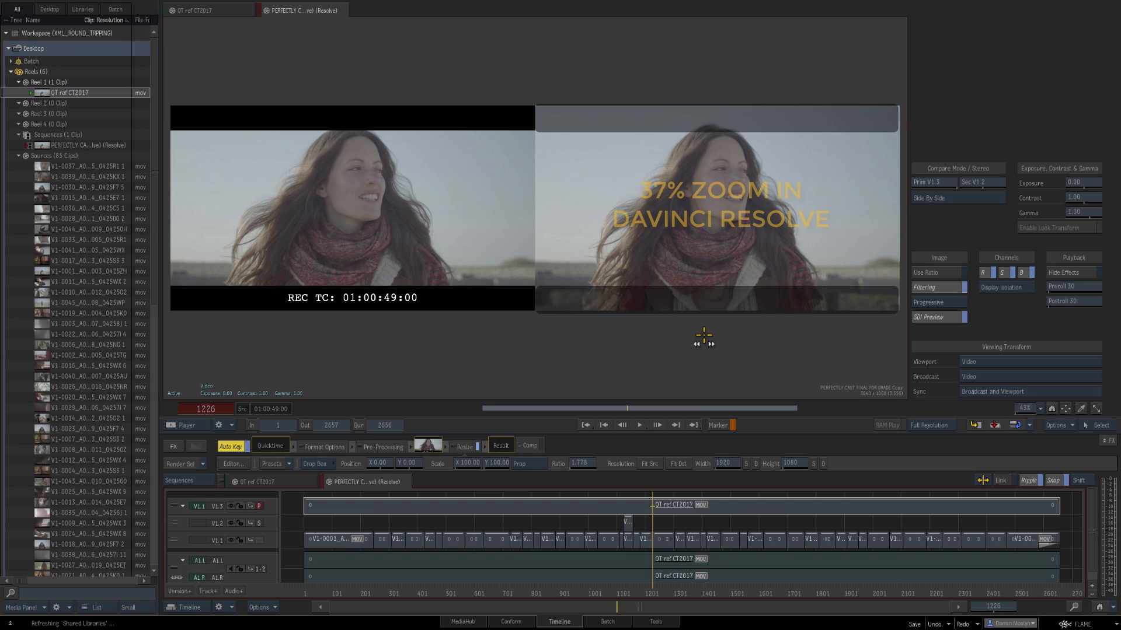
{"action": "mouse_move", "coordinate": [572, 331]}
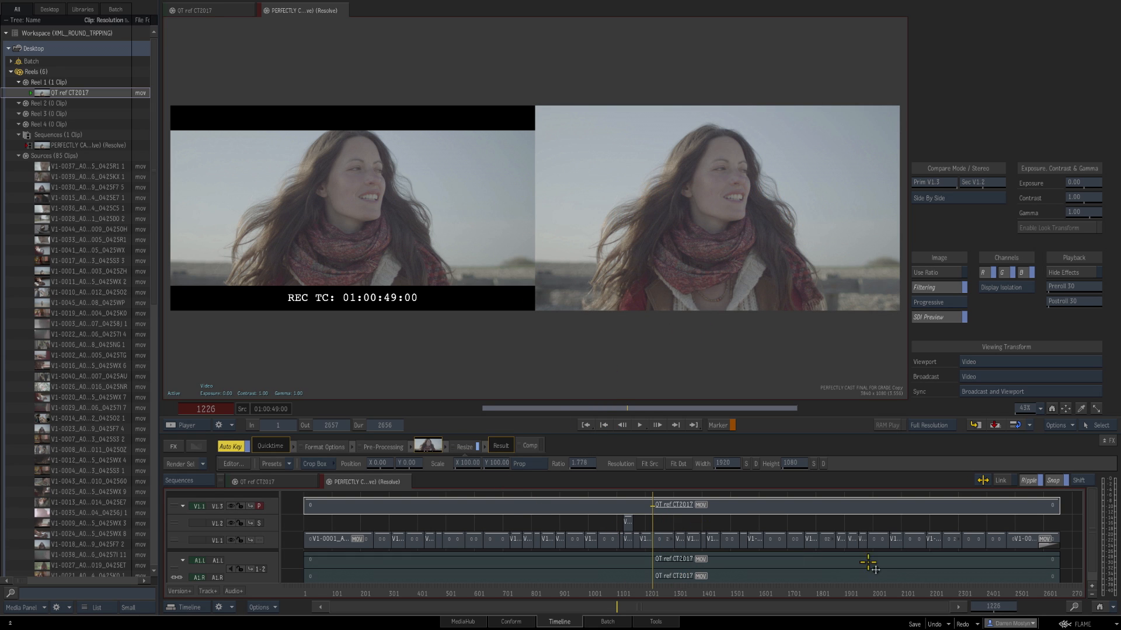
{"action": "mouse_move", "coordinate": [736, 566]}
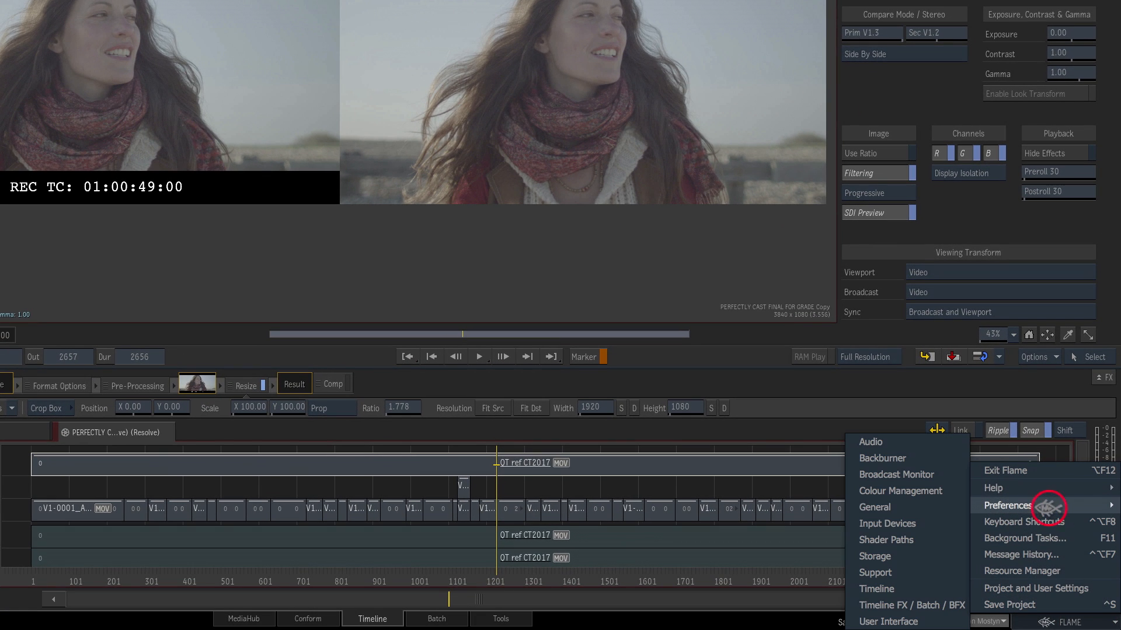
- Switch the timeline display to timecode, then delete the QT ref clip from V1.3
{"action": "left_click", "coordinate": [1006, 506]}
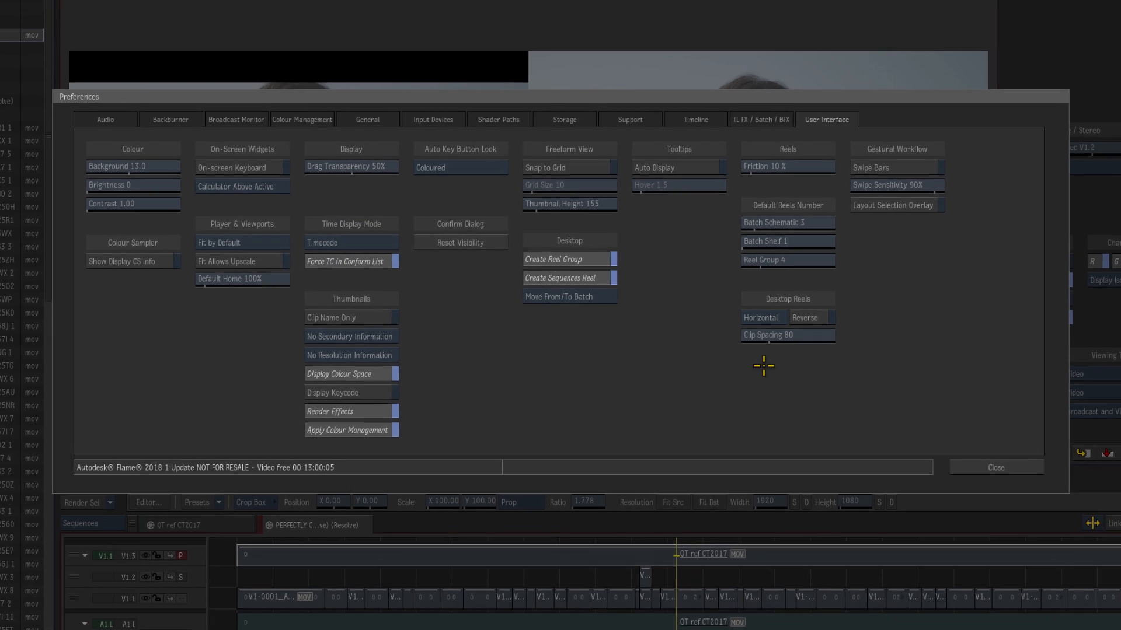
{"action": "left_click", "coordinate": [994, 468]}
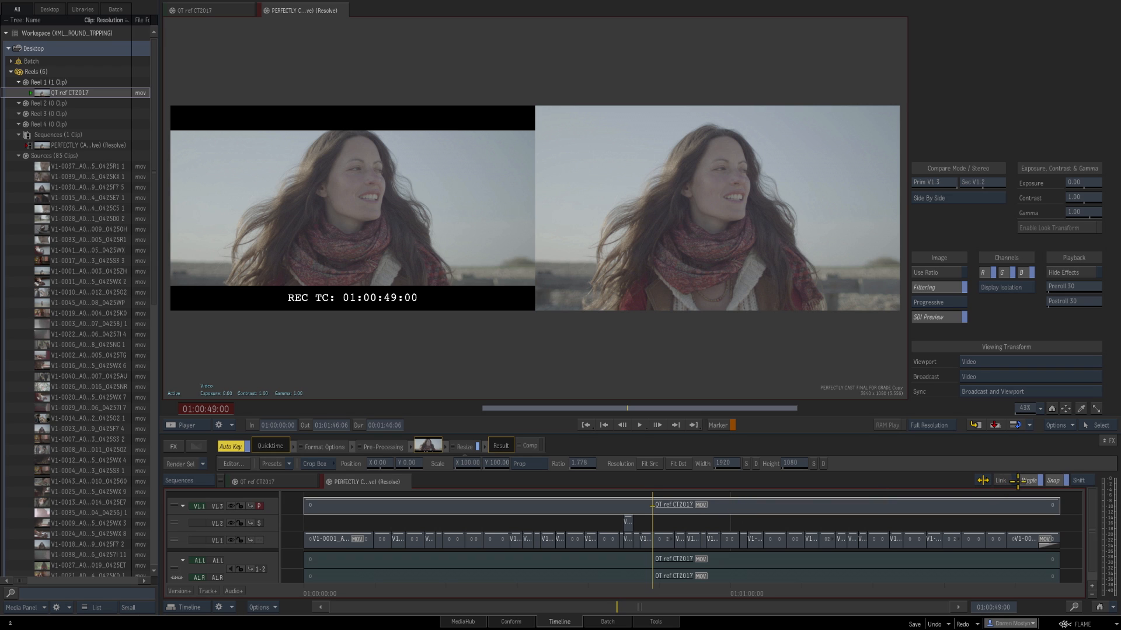
{"action": "left_click", "coordinate": [999, 481]}
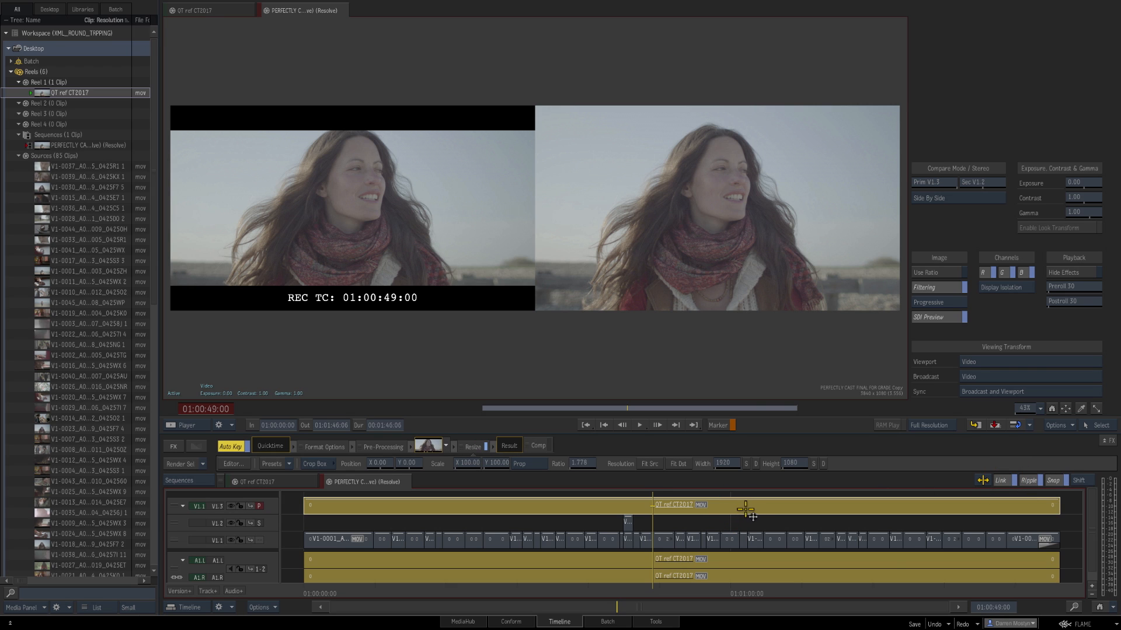
{"action": "right_click", "coordinate": [745, 508]}
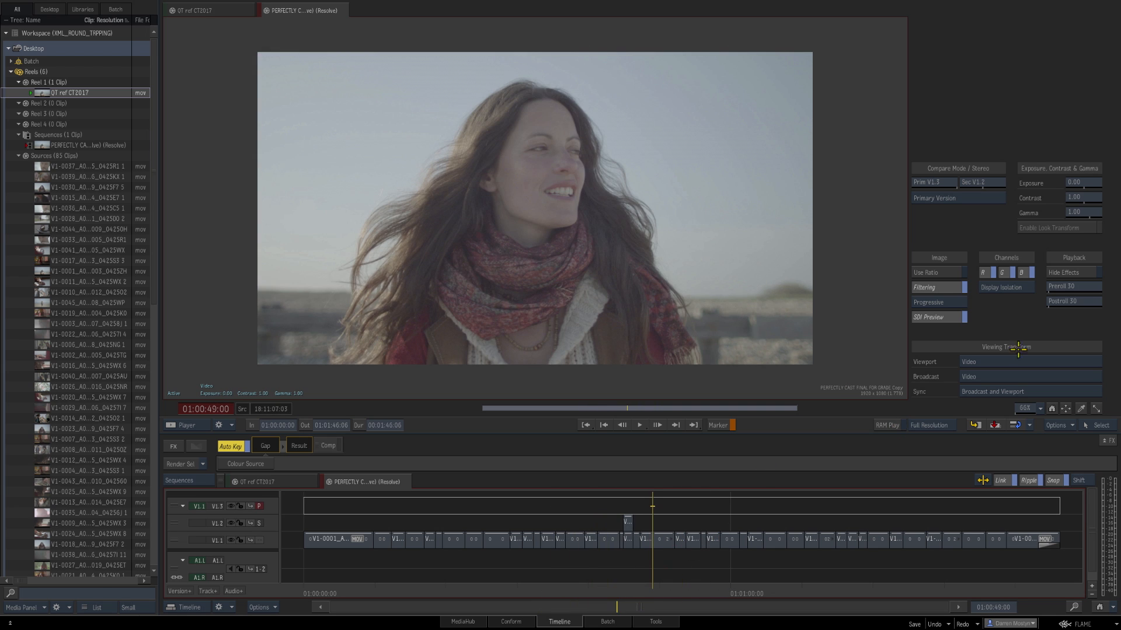
- Park the timeline at 01:00:44:10 and select the shot under the positioner
{"action": "left_click", "coordinate": [1058, 425]}
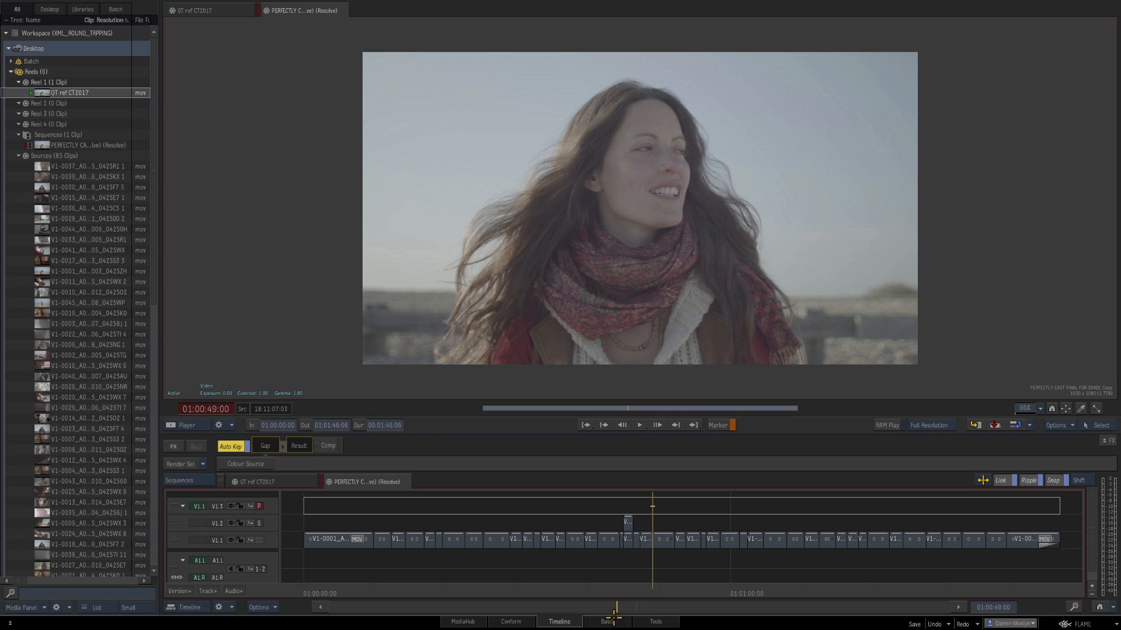
{"action": "left_click", "coordinate": [604, 622]}
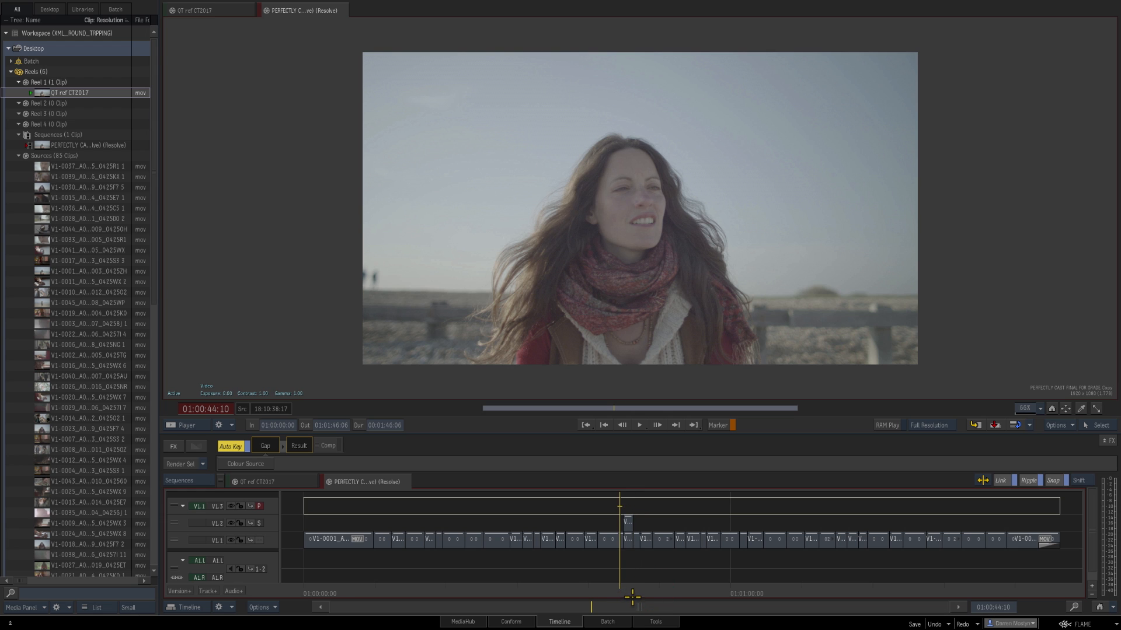
{"action": "mouse_move", "coordinate": [428, 292]}
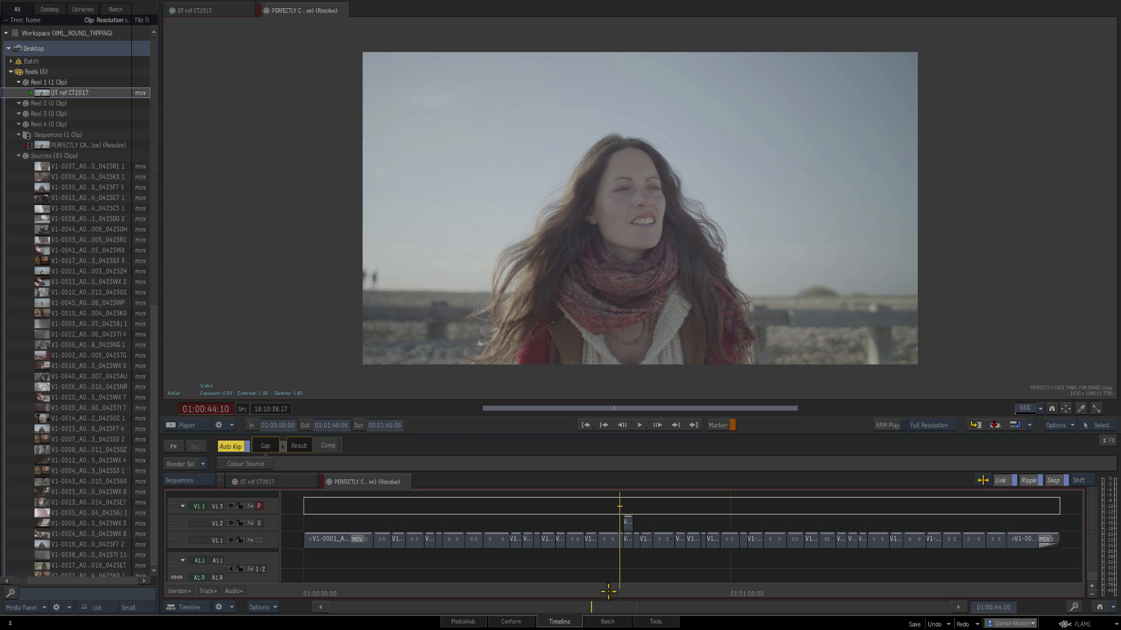
{"action": "mouse_move", "coordinate": [637, 611]}
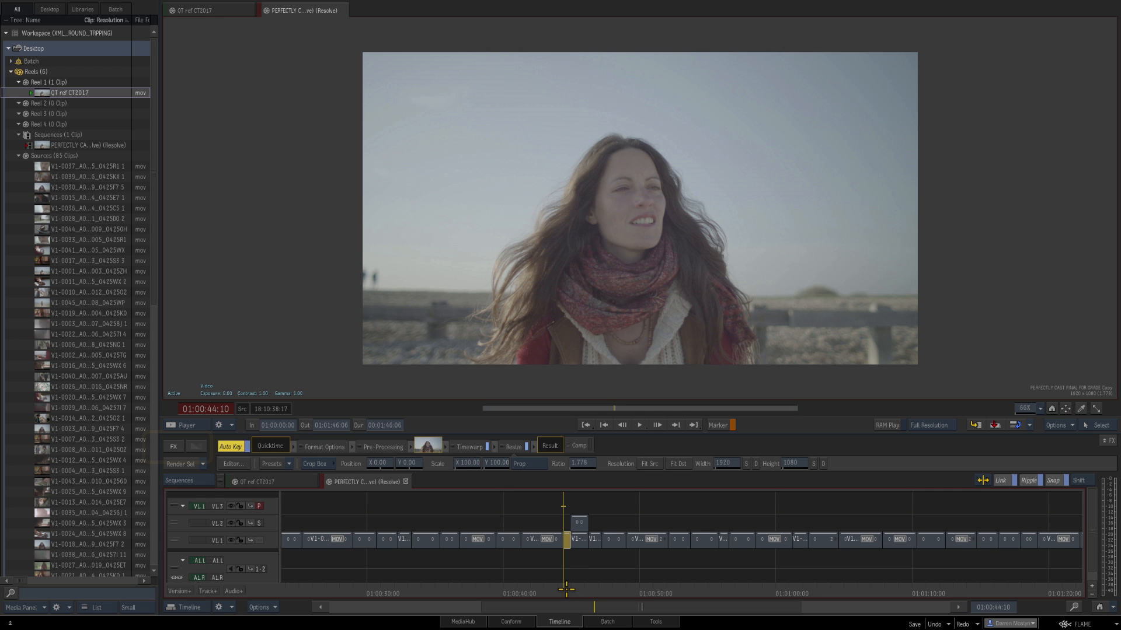
- Add a Paint node between the V1-0018 clip and output, and open its paint controls
{"action": "left_click", "coordinate": [174, 446]}
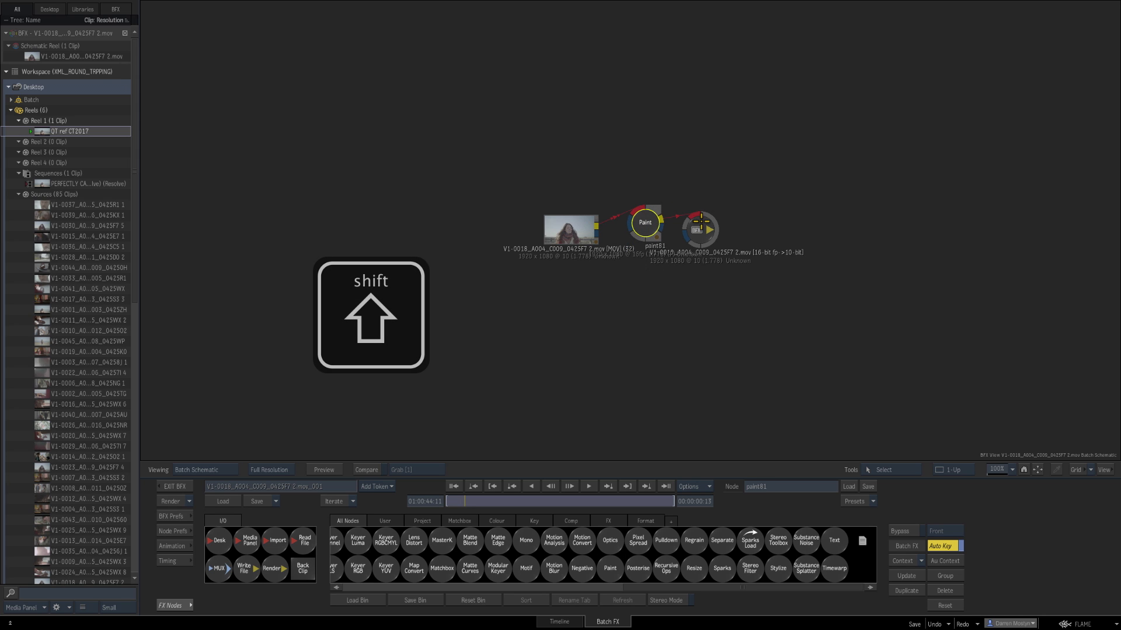
{"action": "left_click", "coordinate": [569, 228]}
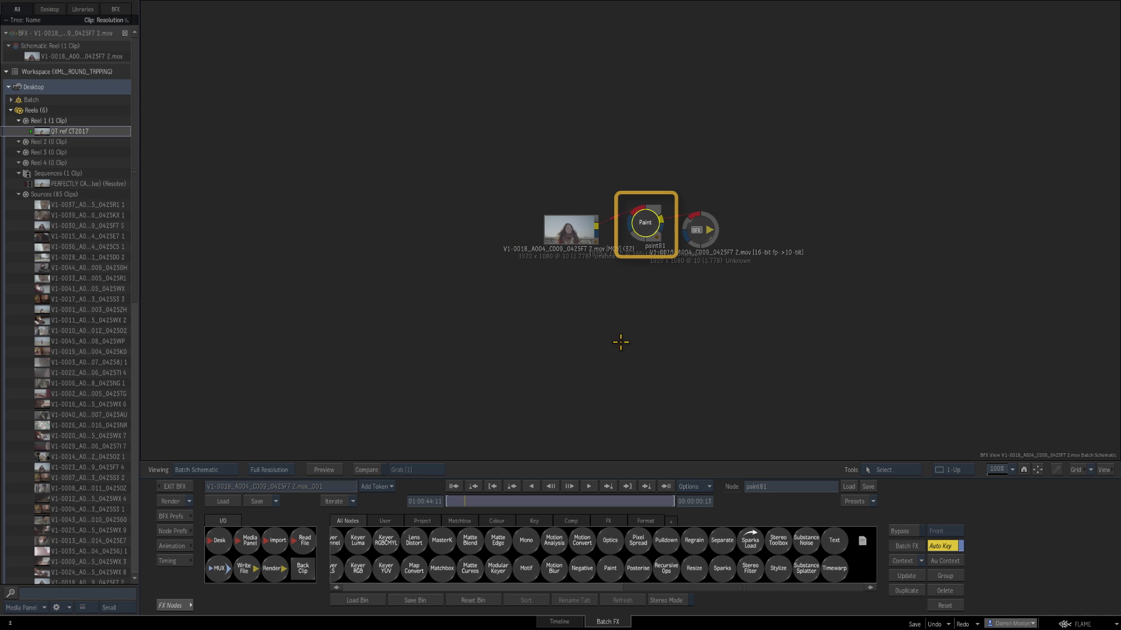
{"action": "left_click", "coordinate": [700, 230]}
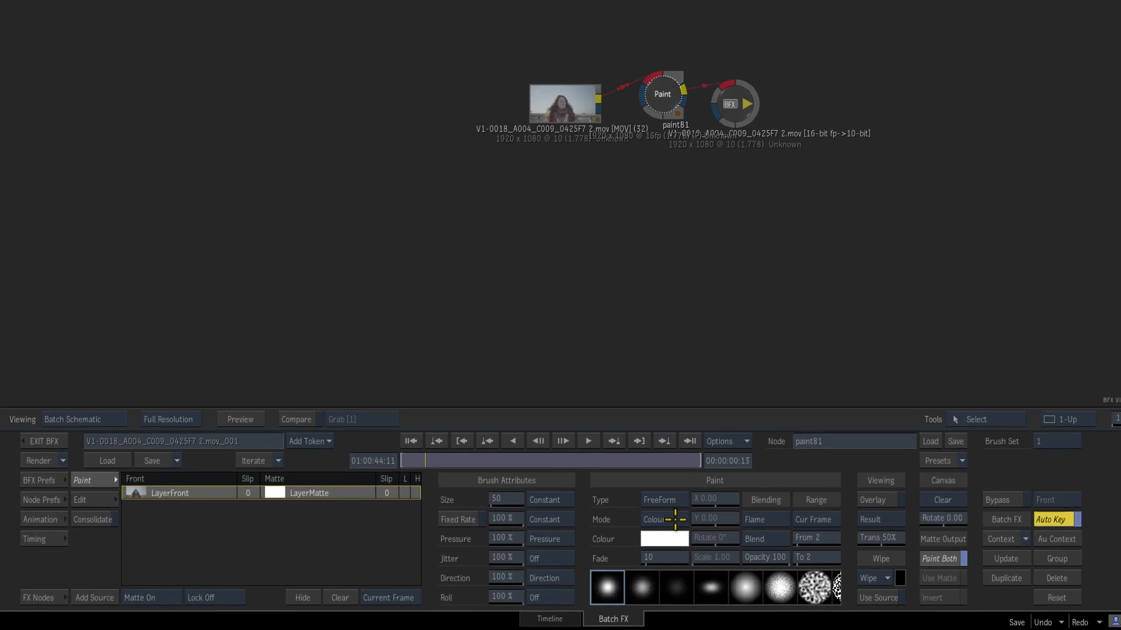
- Set the Paint brush to Clone mode with strokes affecting only the current frame
{"action": "left_click", "coordinate": [663, 519]}
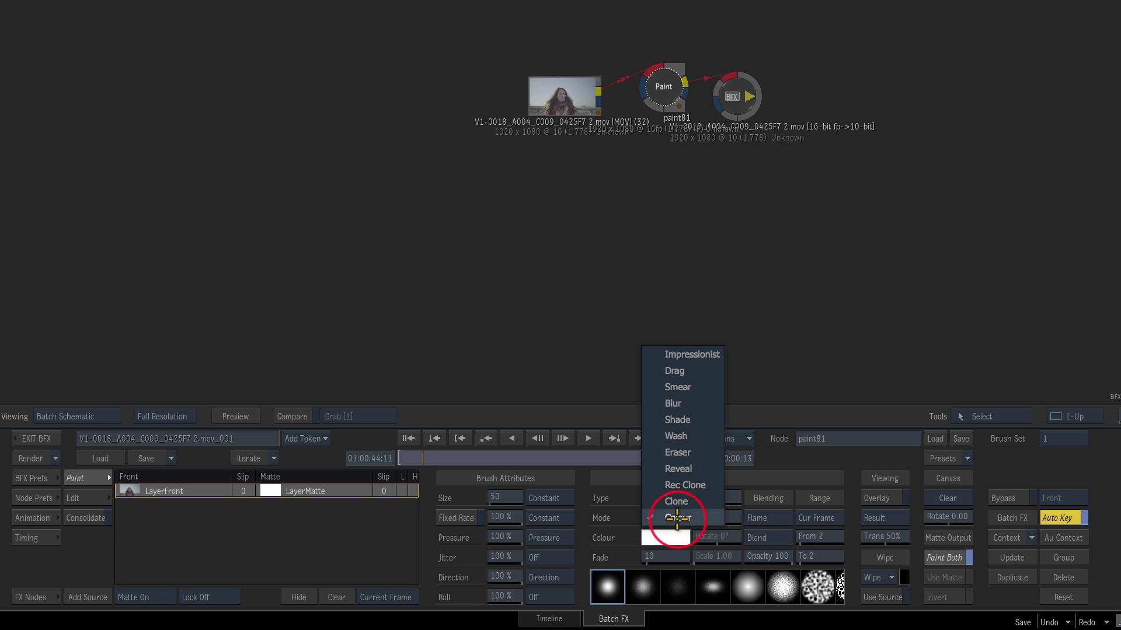
{"action": "left_click", "coordinate": [659, 497]}
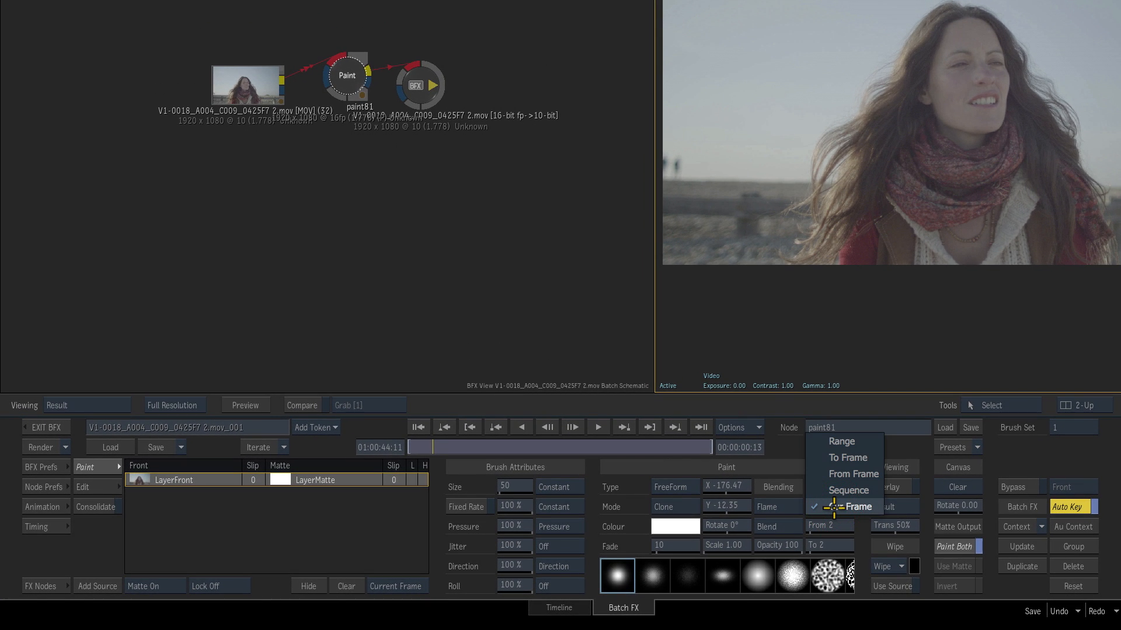
{"action": "left_click", "coordinate": [839, 441]}
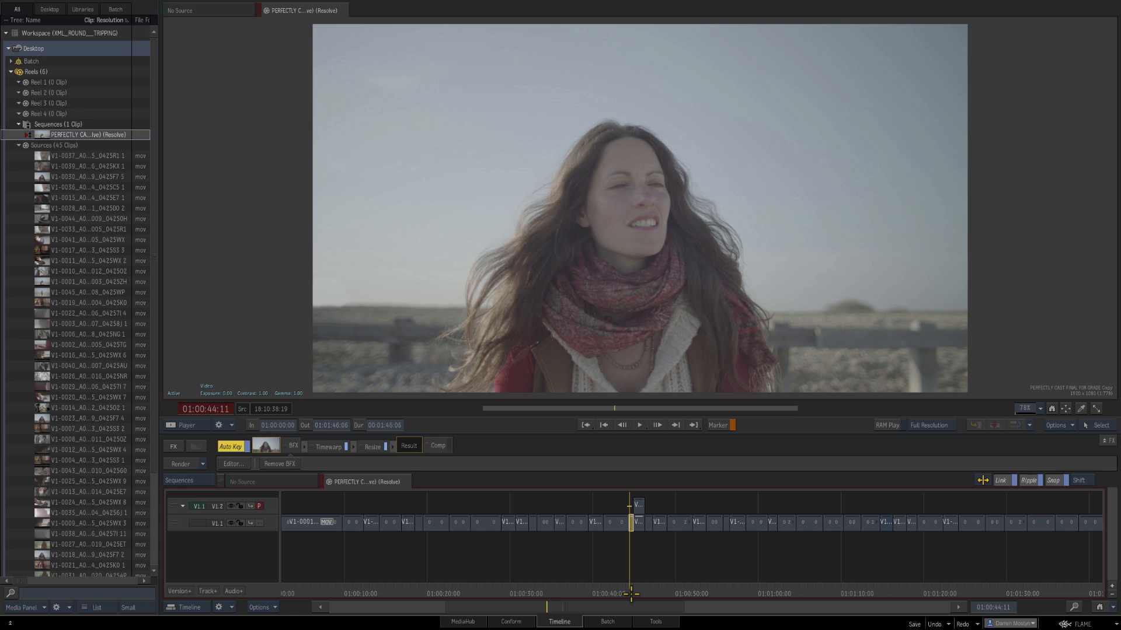
{"action": "mouse_move", "coordinate": [336, 310]}
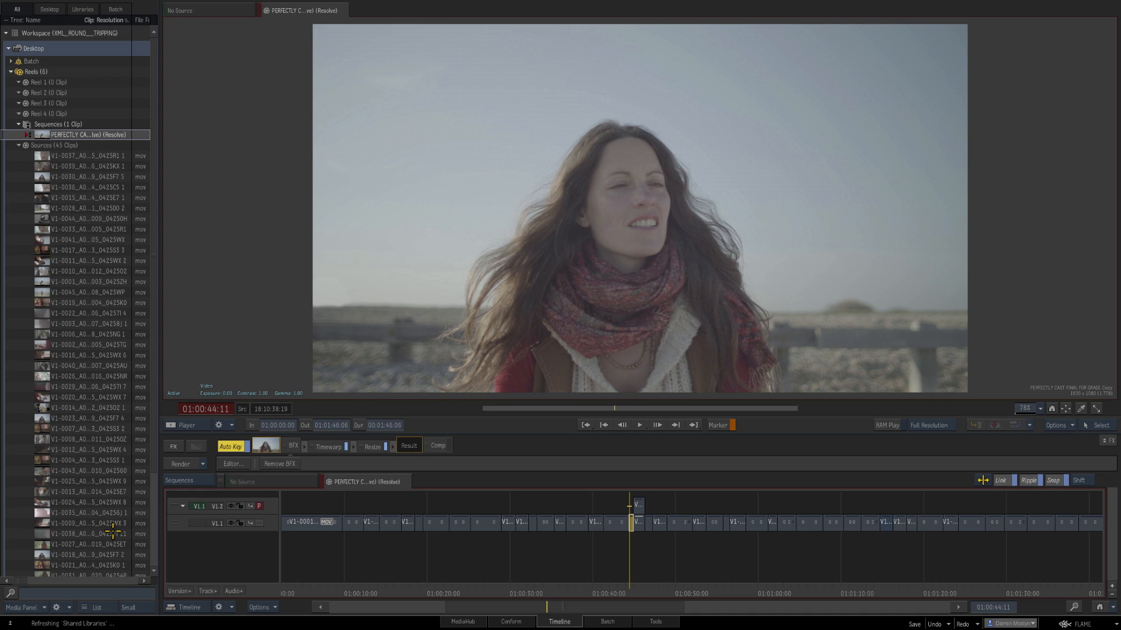
- Return to the Tools desktop reels holding the conformed sequence and source clips
{"action": "left_click", "coordinate": [651, 621]}
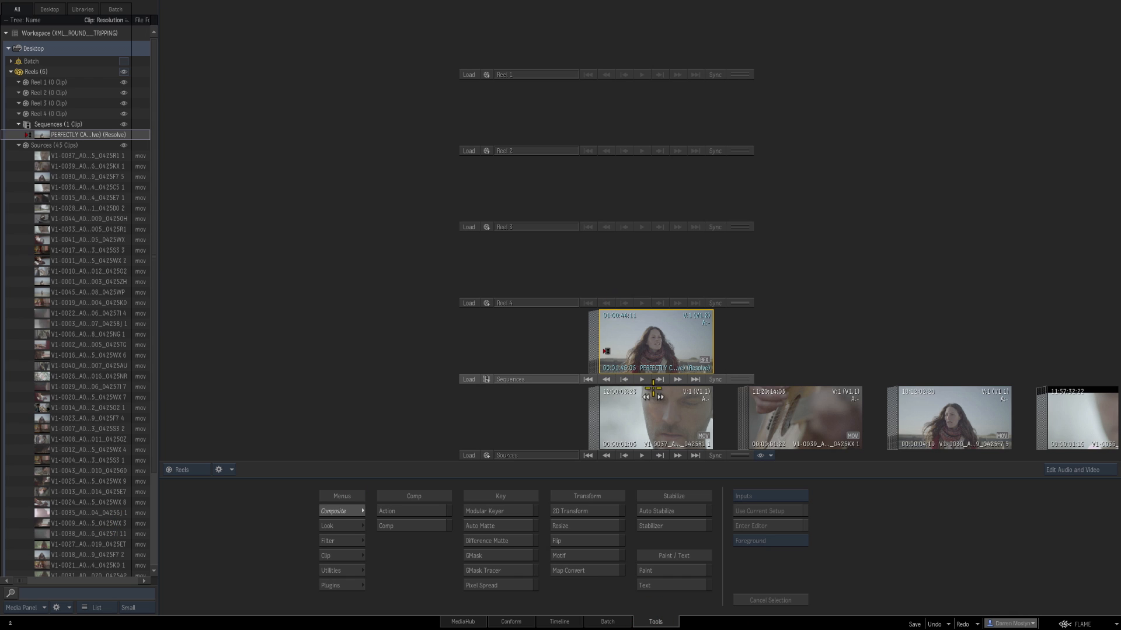
{"action": "mouse_move", "coordinate": [643, 364]}
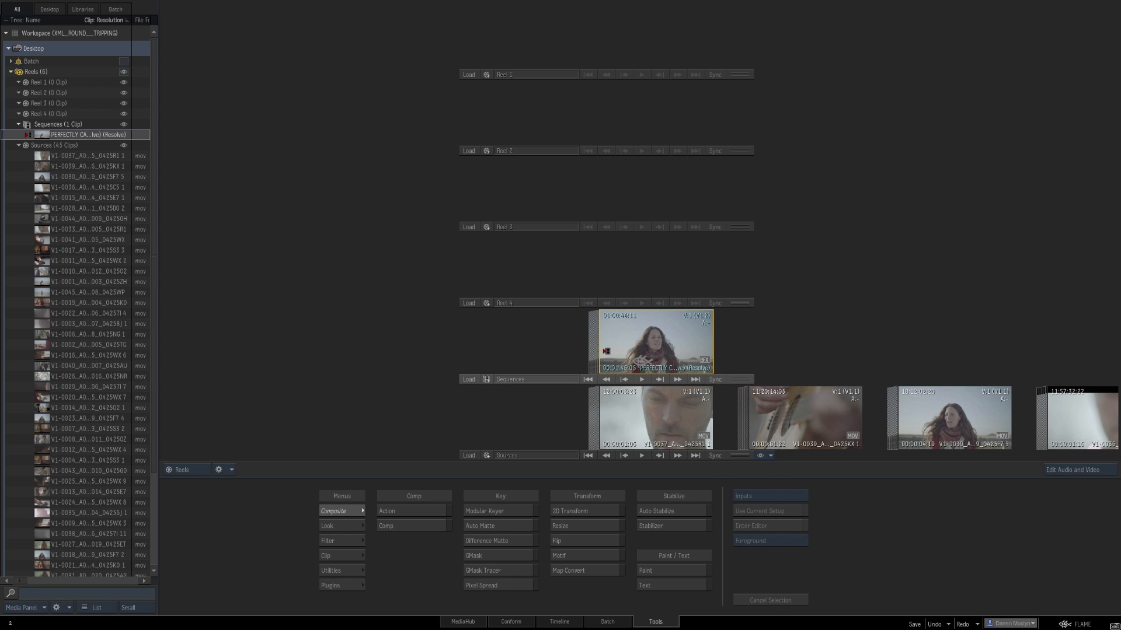
- Export the sequence using the XML for DaVinci Resolve preset (ProRes 422, 24-bit WAVE)
{"action": "right_click", "coordinate": [653, 343]}
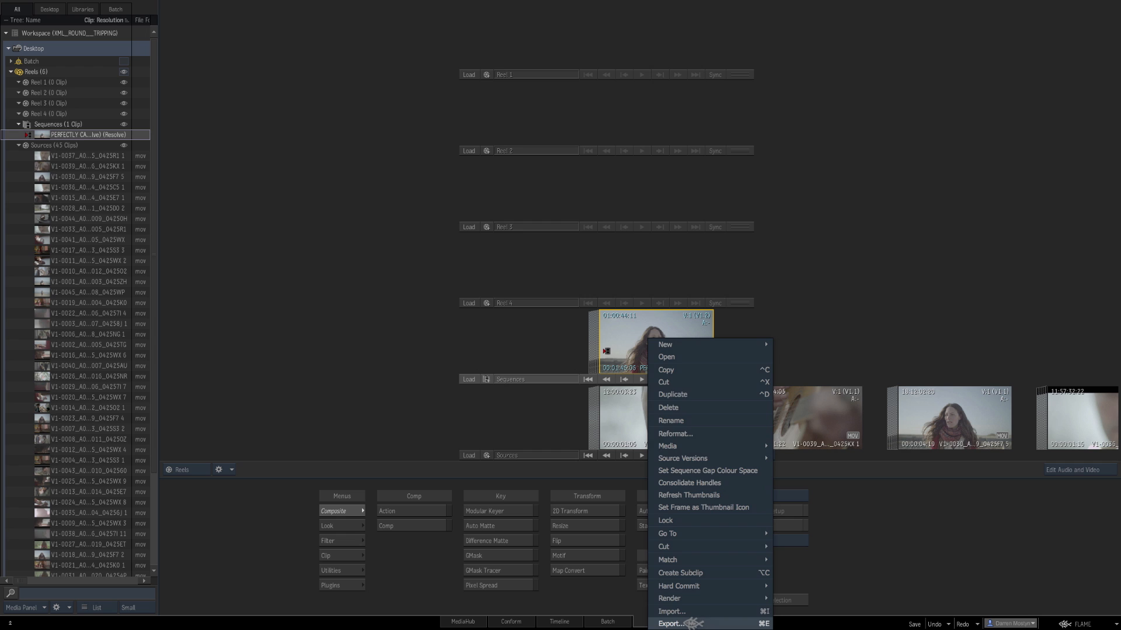
{"action": "left_click", "coordinate": [671, 623]}
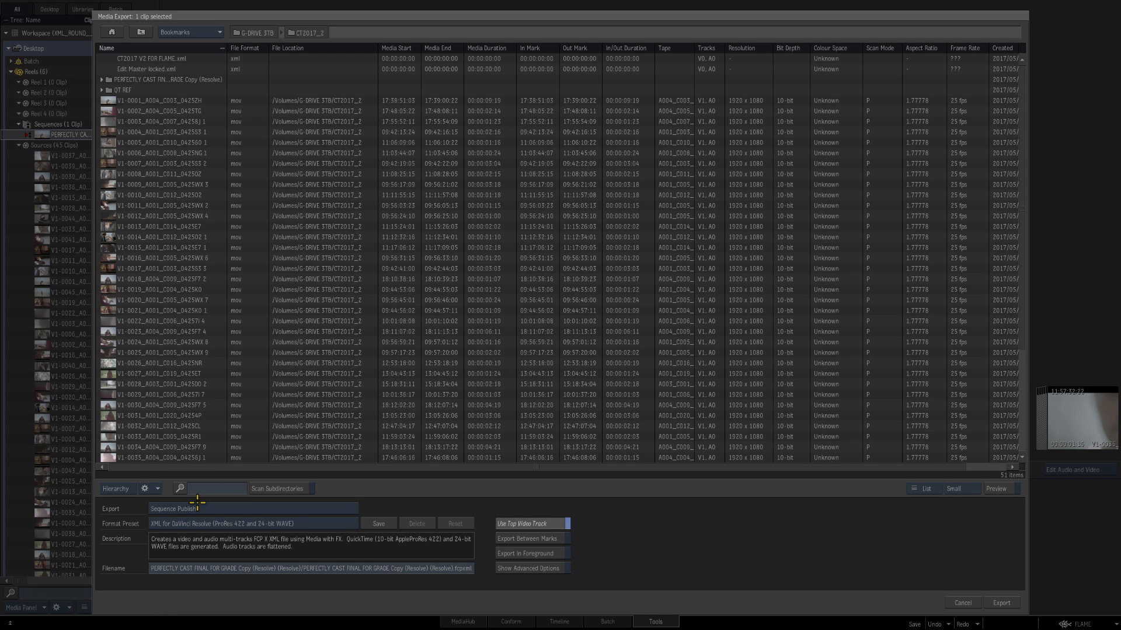
{"action": "left_click", "coordinate": [252, 509]}
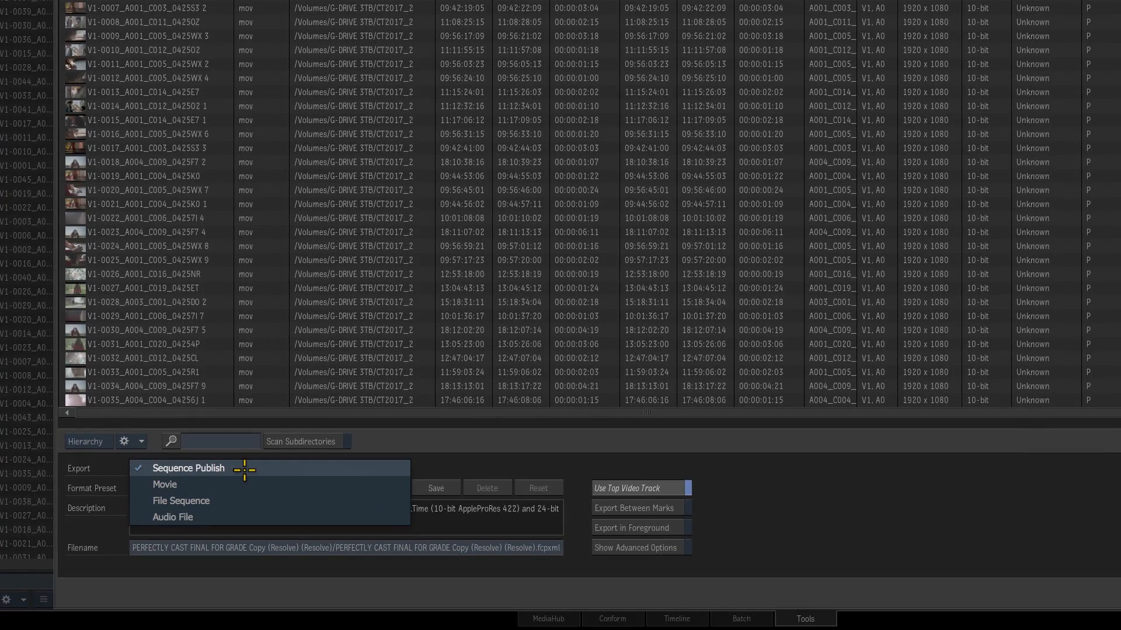
{"action": "mouse_move", "coordinate": [220, 484]}
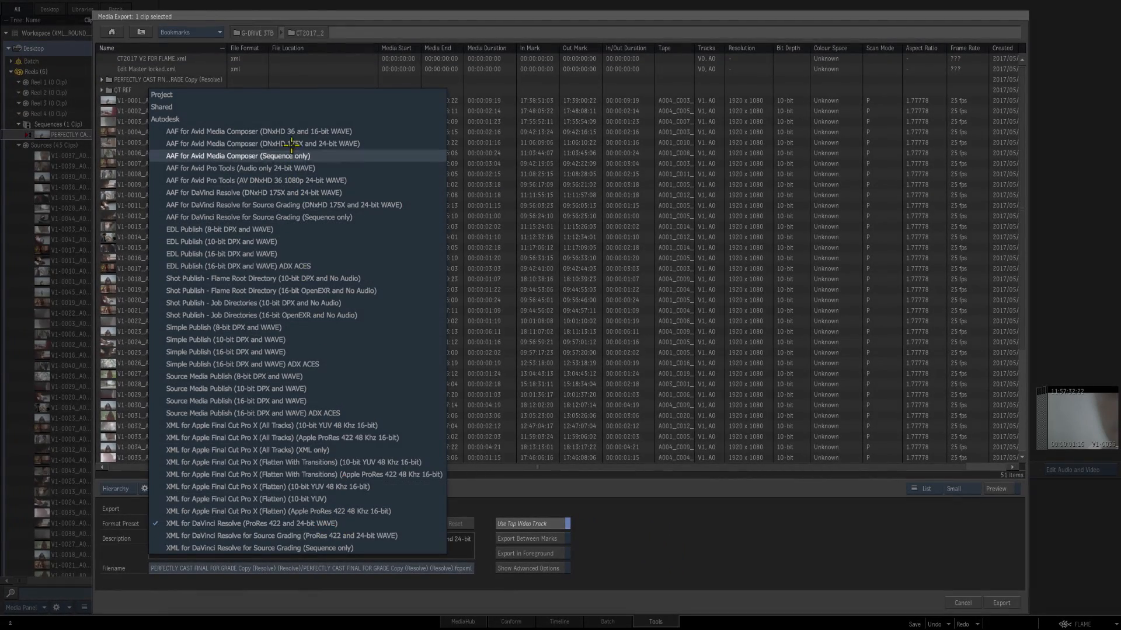
{"action": "mouse_move", "coordinate": [328, 462]}
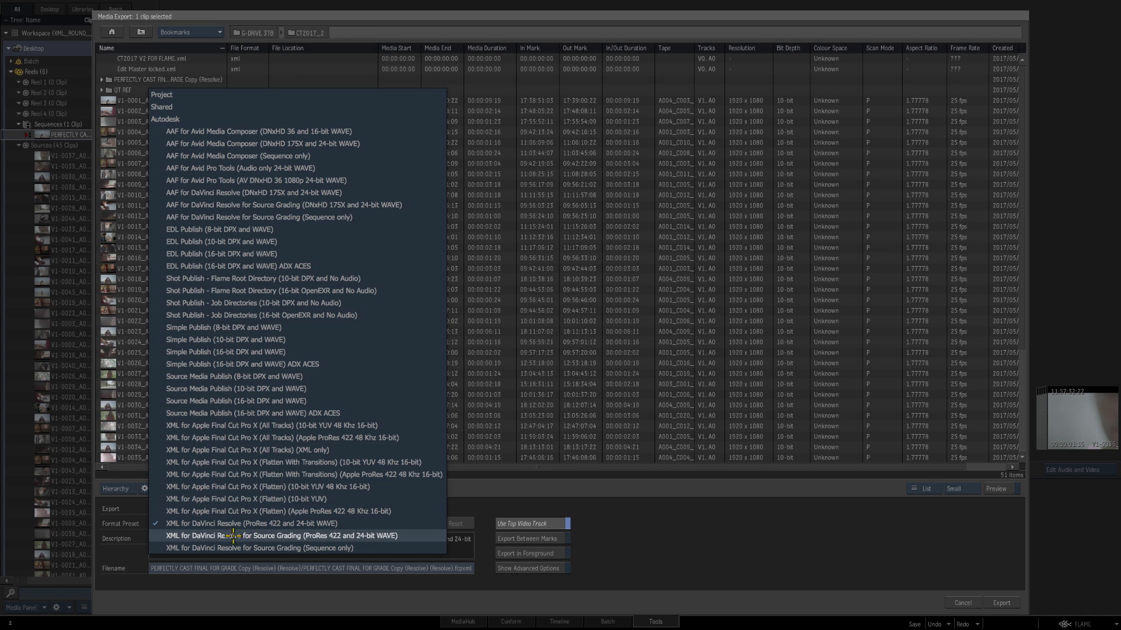
{"action": "left_click", "coordinate": [270, 535]}
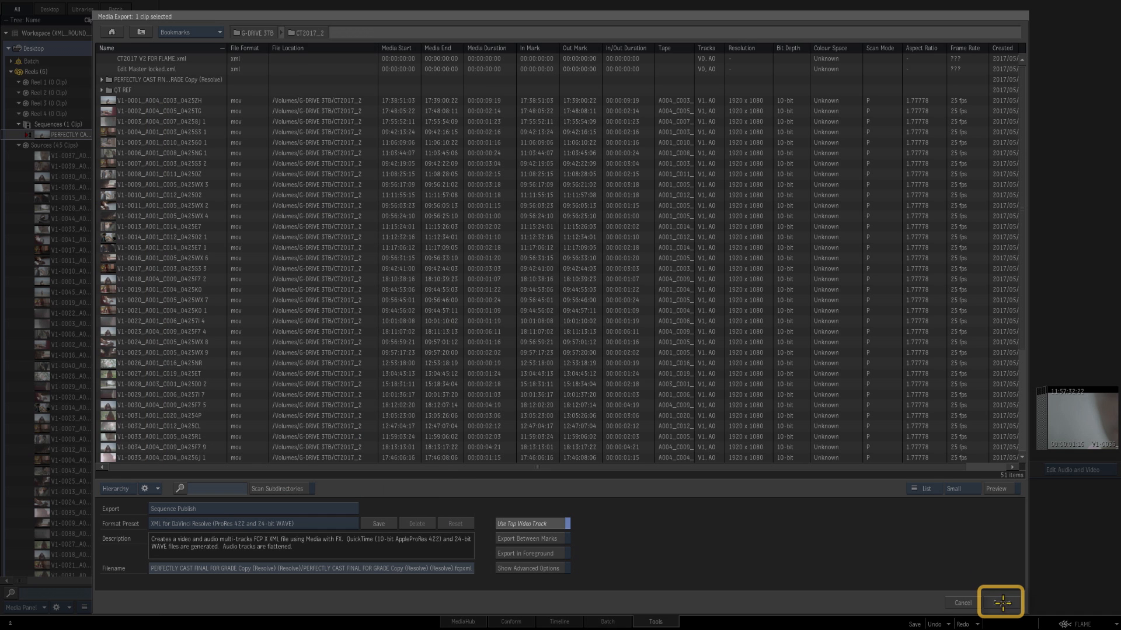
{"action": "left_click", "coordinate": [999, 601]}
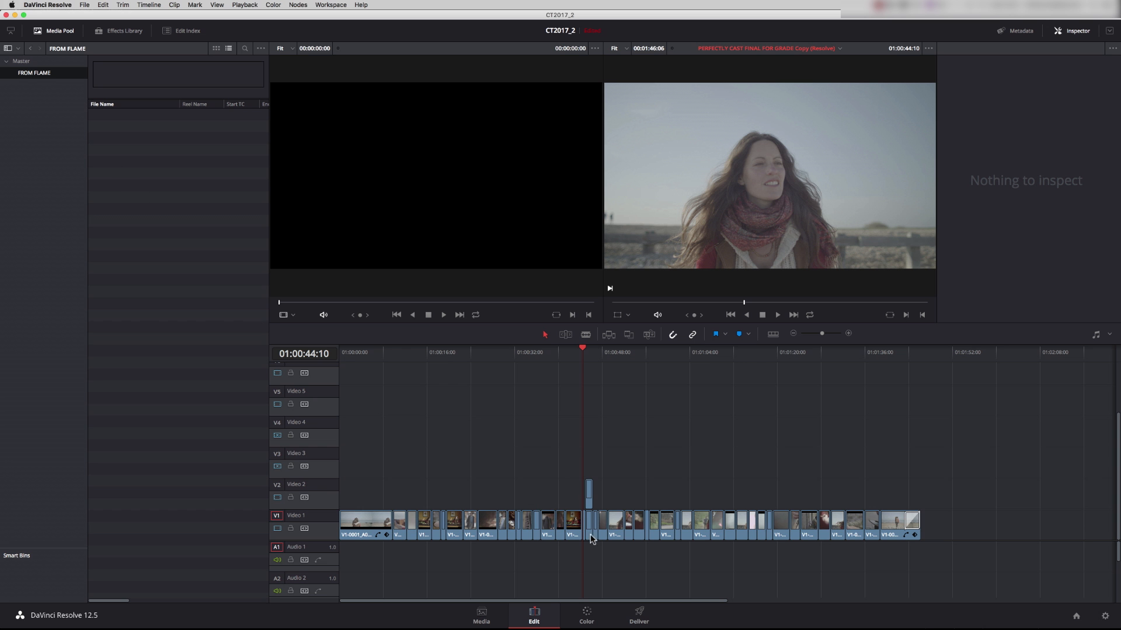
{"action": "mouse_move", "coordinate": [617, 239]}
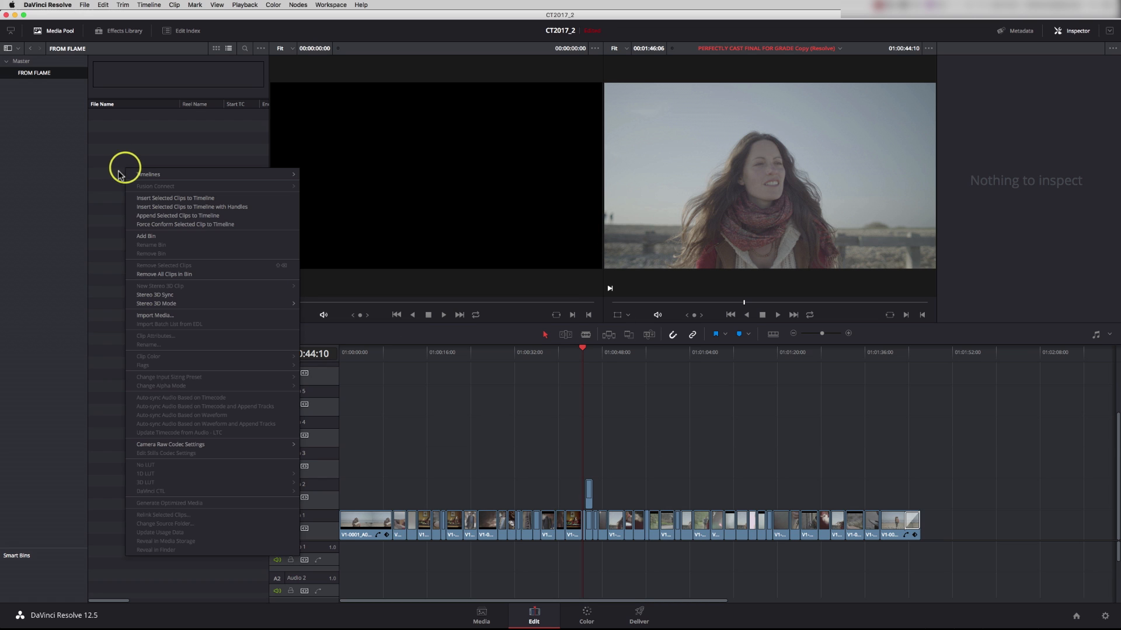
{"action": "mouse_move", "coordinate": [319, 206]}
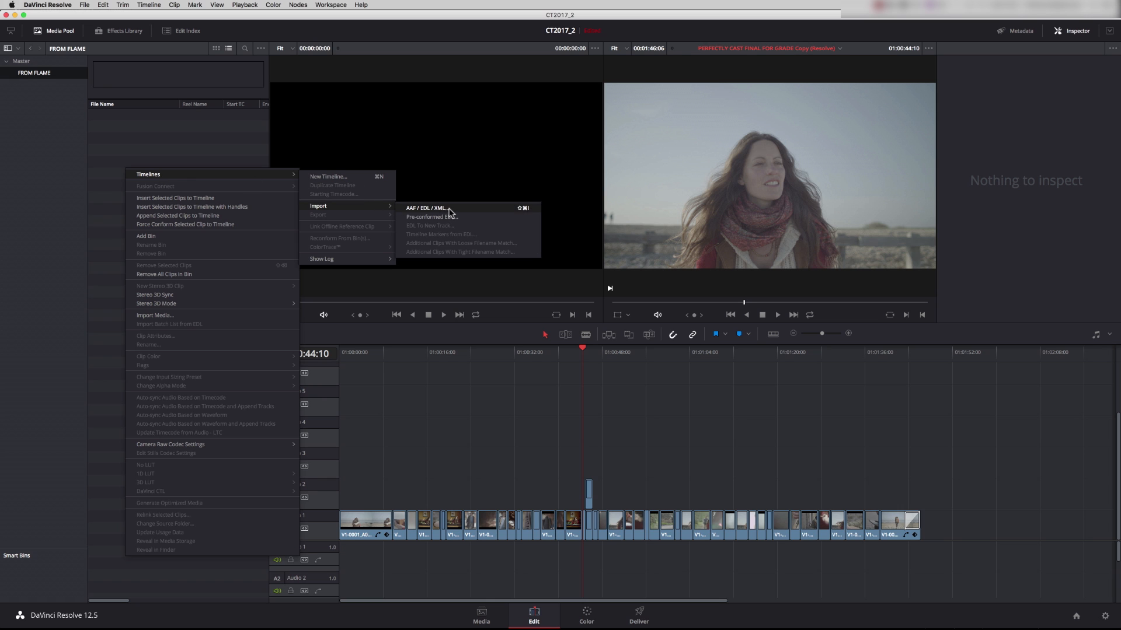
- Import the exported .fcpxml into Resolve and jump to the fixed shot at 01:00:44:10
{"action": "left_click", "coordinate": [426, 208]}
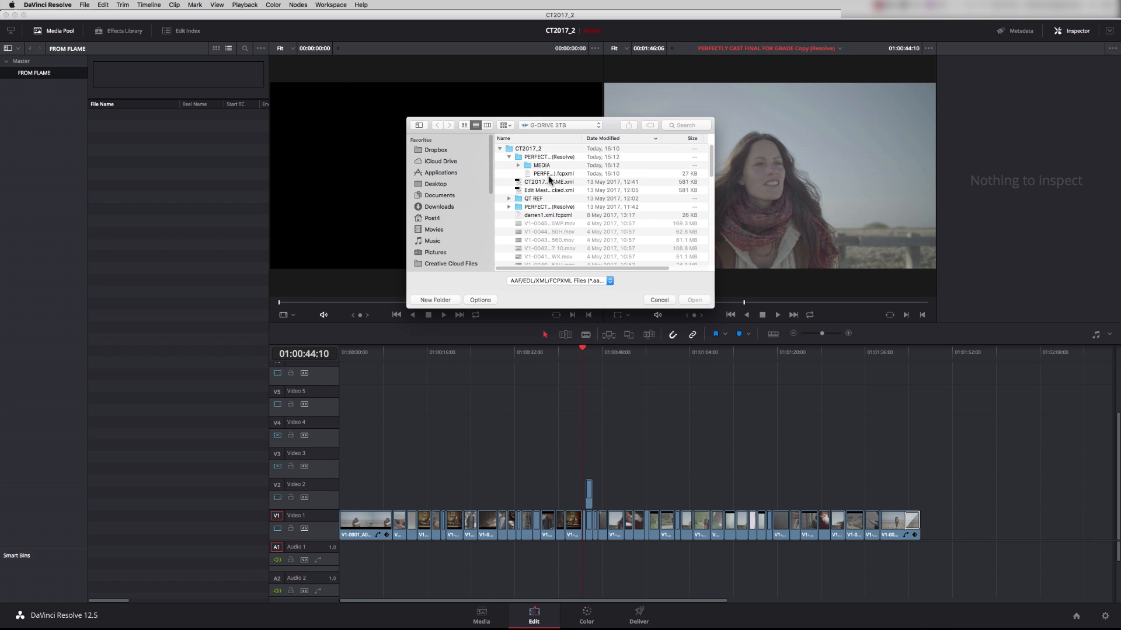
{"action": "left_click", "coordinate": [554, 172]}
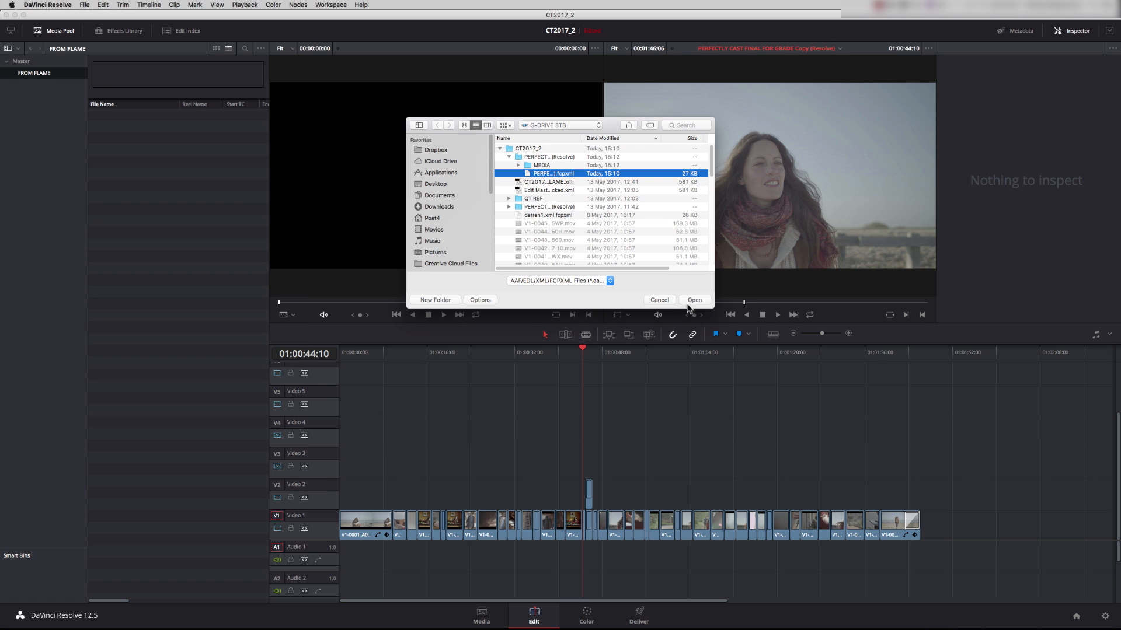
{"action": "left_click", "coordinate": [692, 299]}
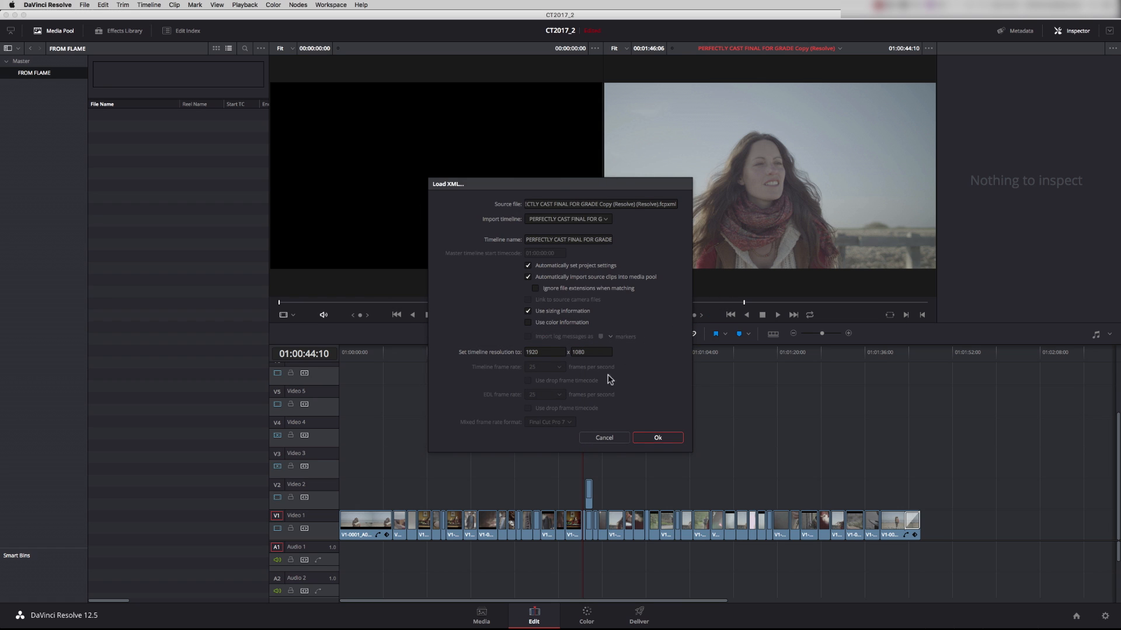
{"action": "mouse_move", "coordinate": [569, 394]}
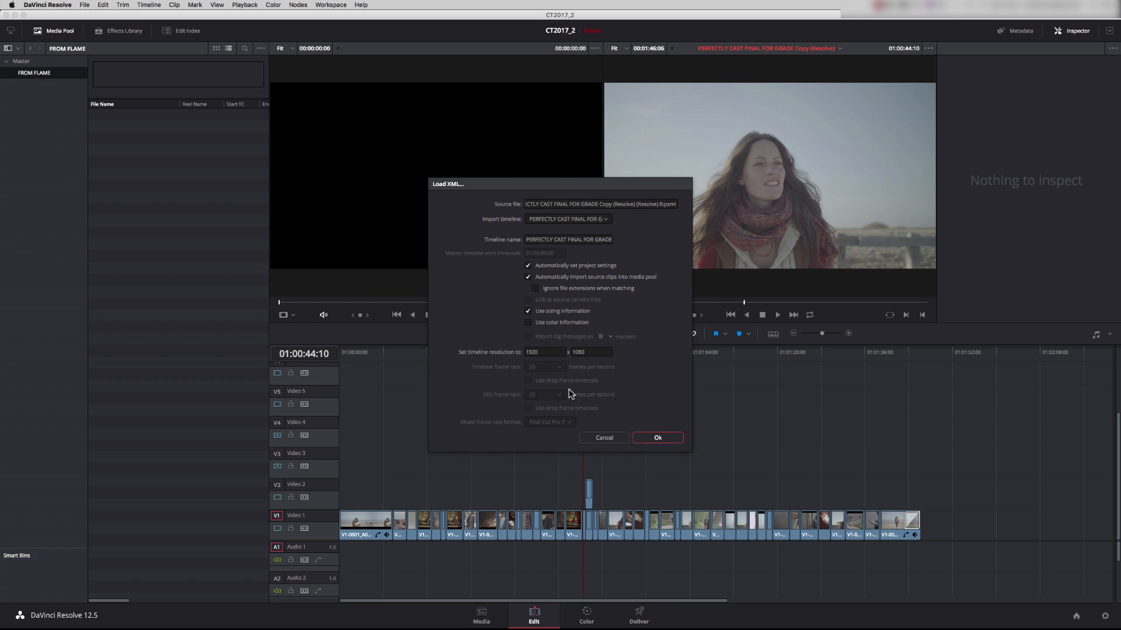
{"action": "left_click", "coordinate": [656, 437]}
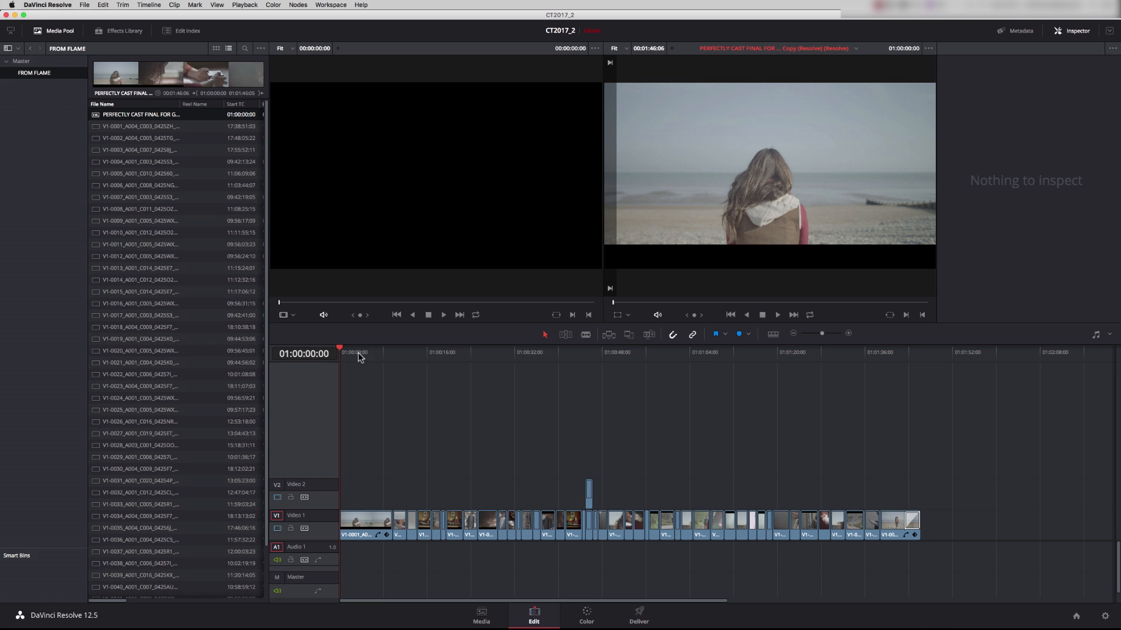
{"action": "left_click", "coordinate": [581, 351]}
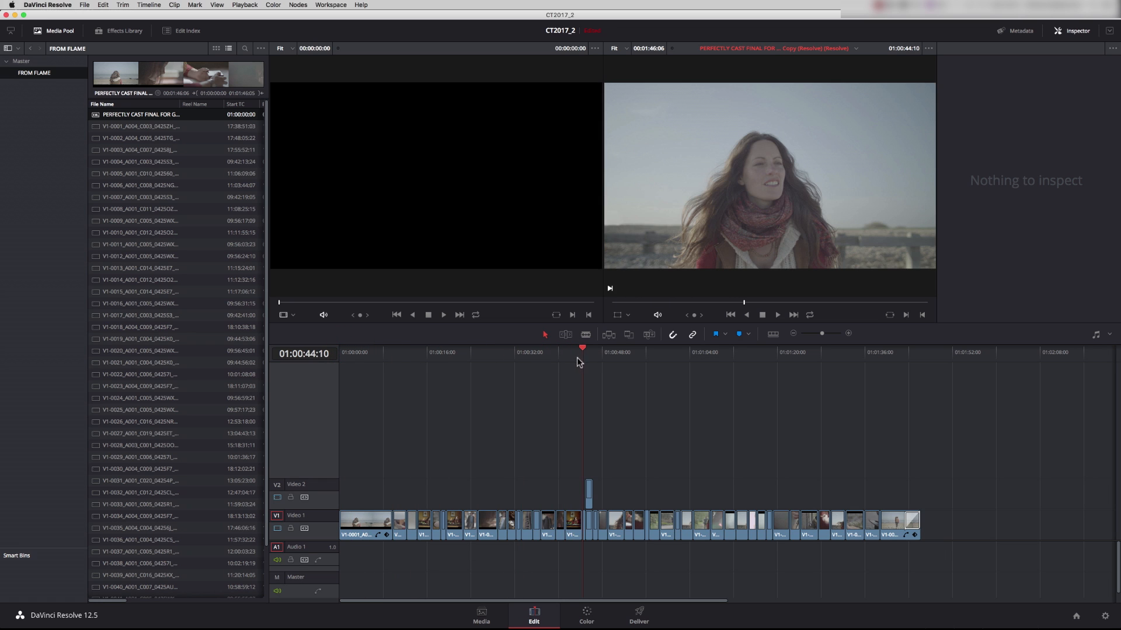